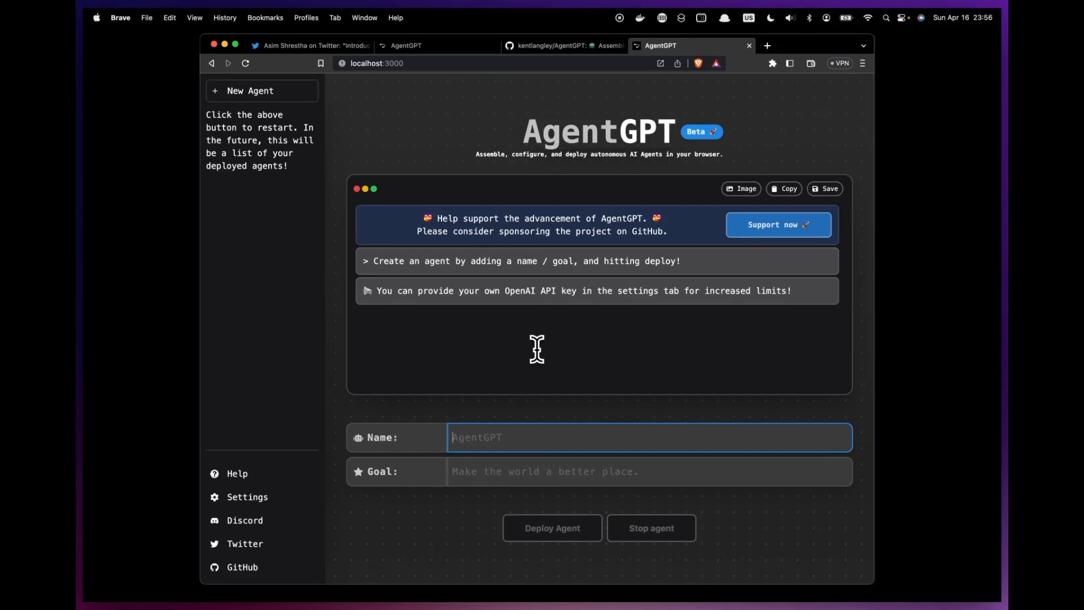
pyautogui.moveTo(547, 365)
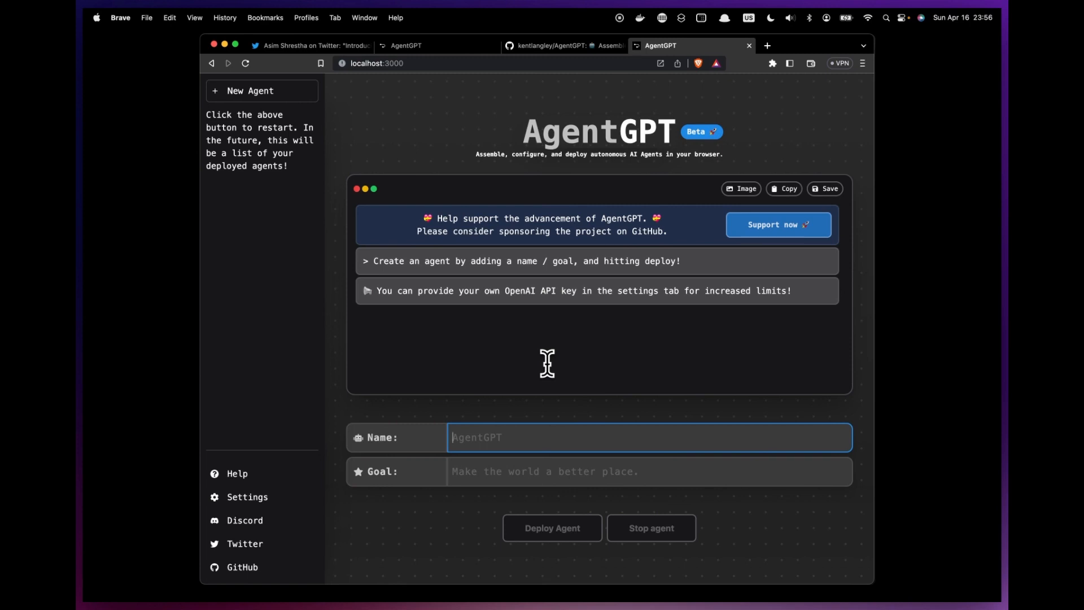
pyautogui.moveTo(416, 172)
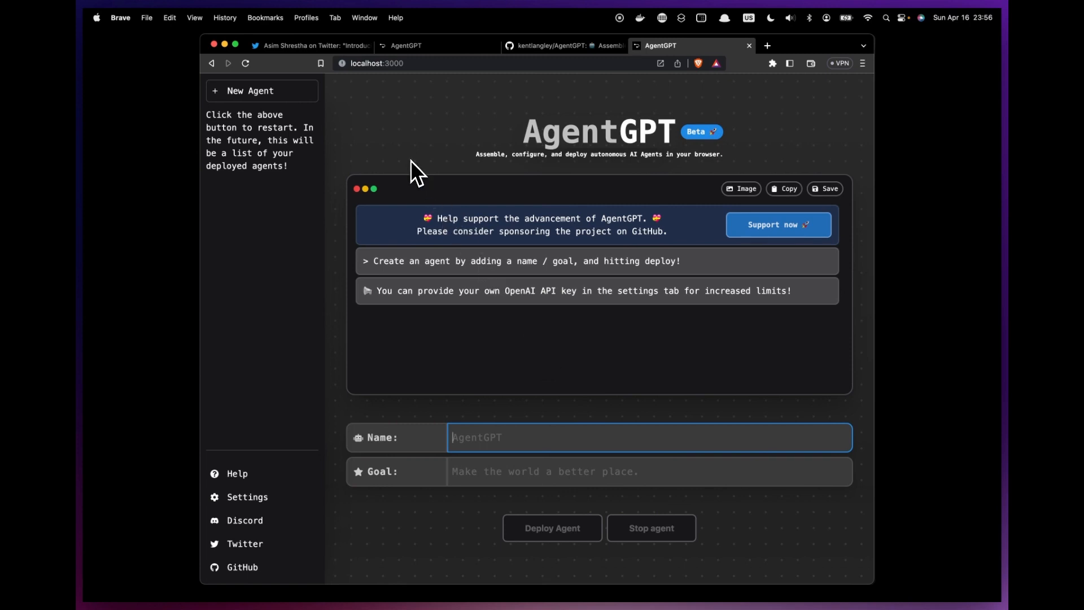
# - Switch to the Twitter tab showing AgentGPT's launch tweet and demo video
pyautogui.click(311, 46)
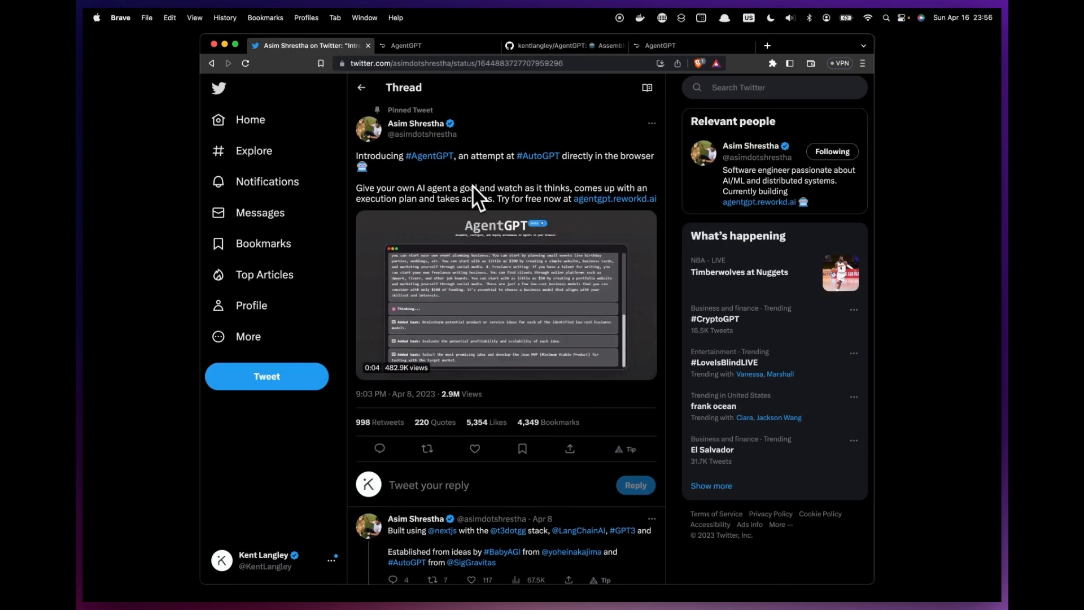
pyautogui.moveTo(429, 156)
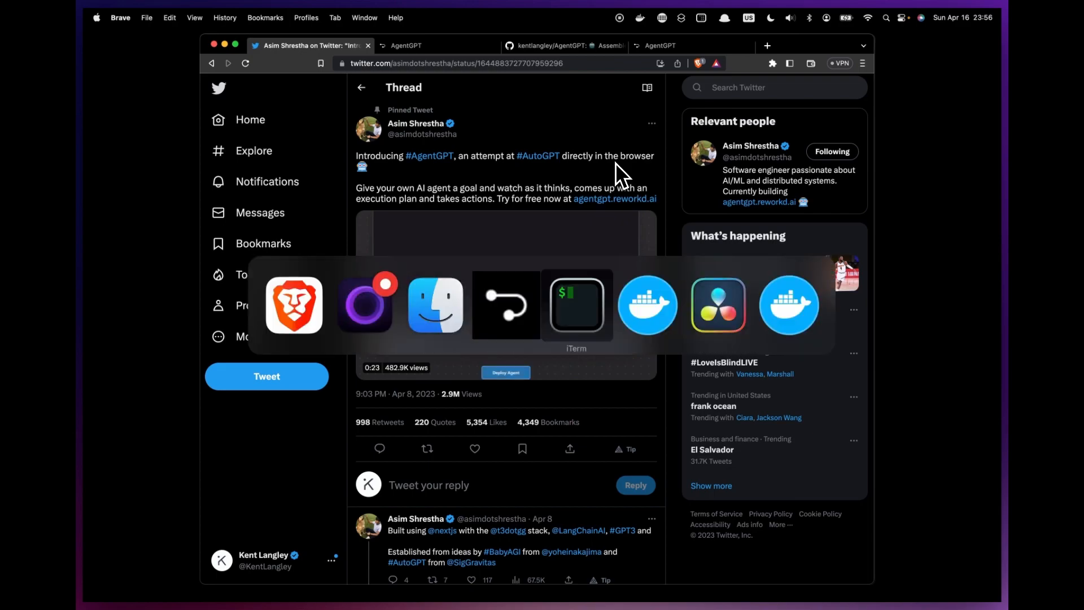
# - Show the AutoGPT flight-search output in iTerm2, then open agentgpt.reworkd.ai
pyautogui.click(576, 305)
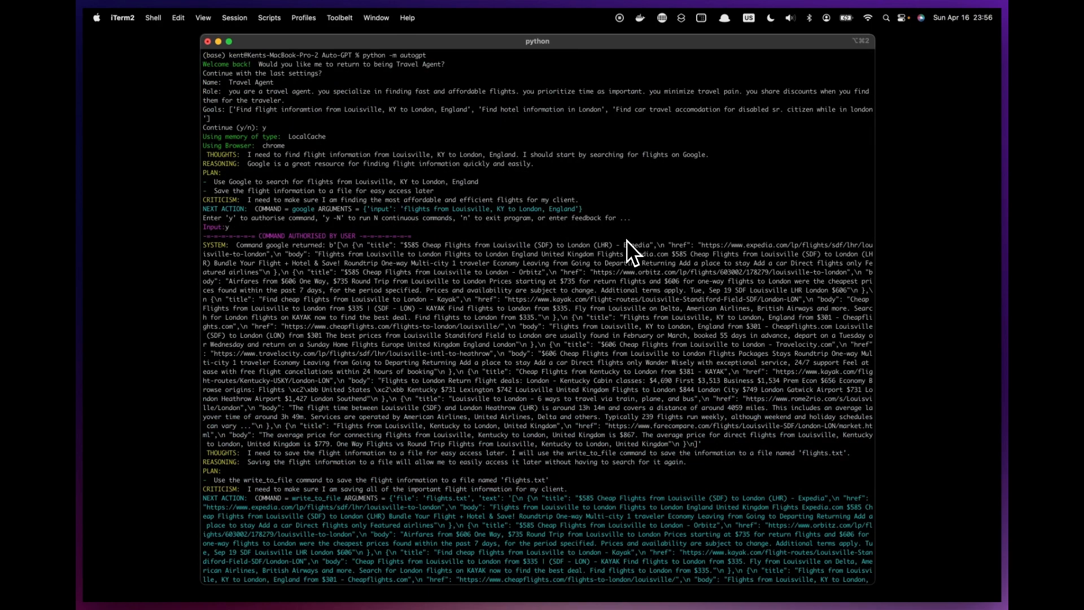
pyautogui.moveTo(570, 325)
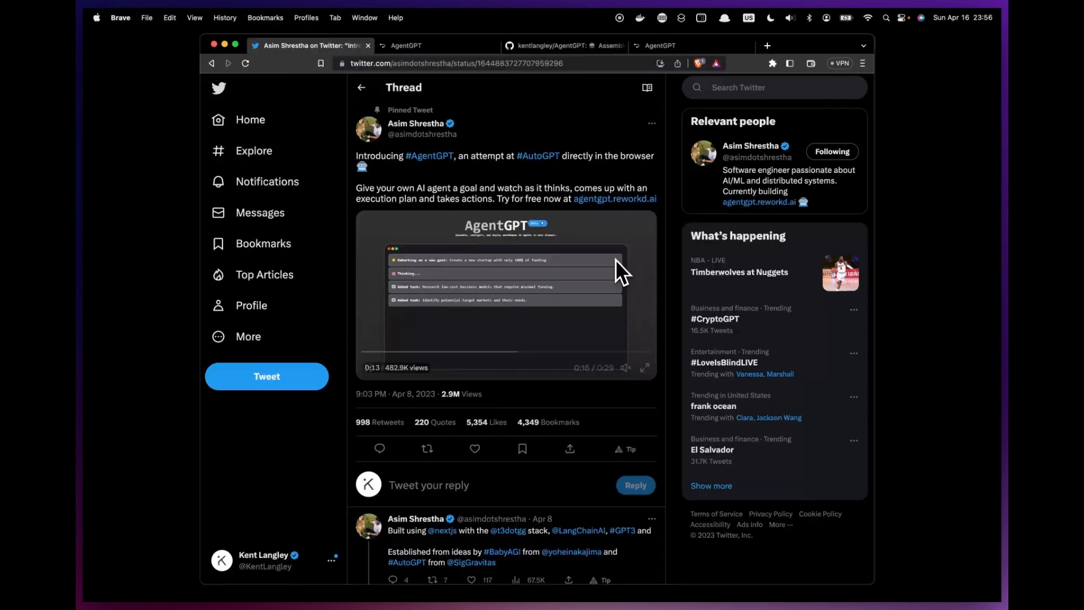
pyautogui.click(505, 297)
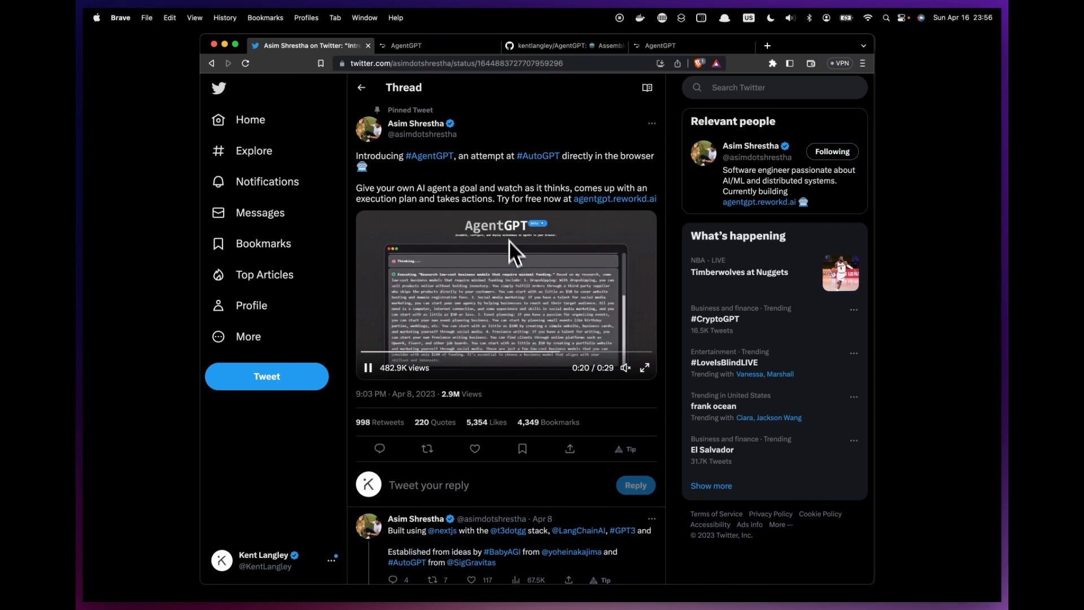
pyautogui.click(406, 45)
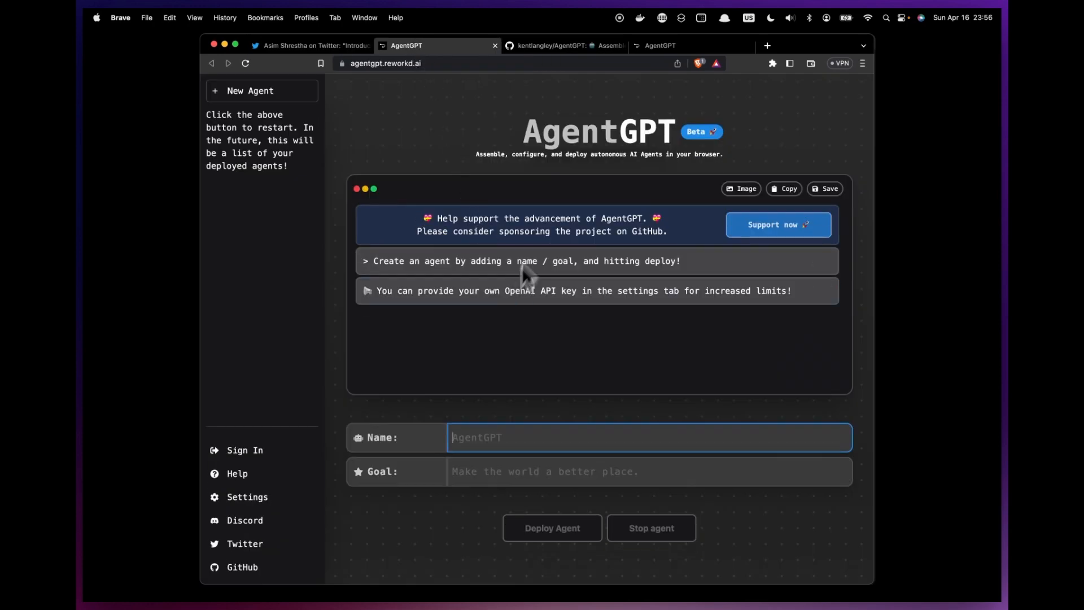
pyautogui.click(398, 62)
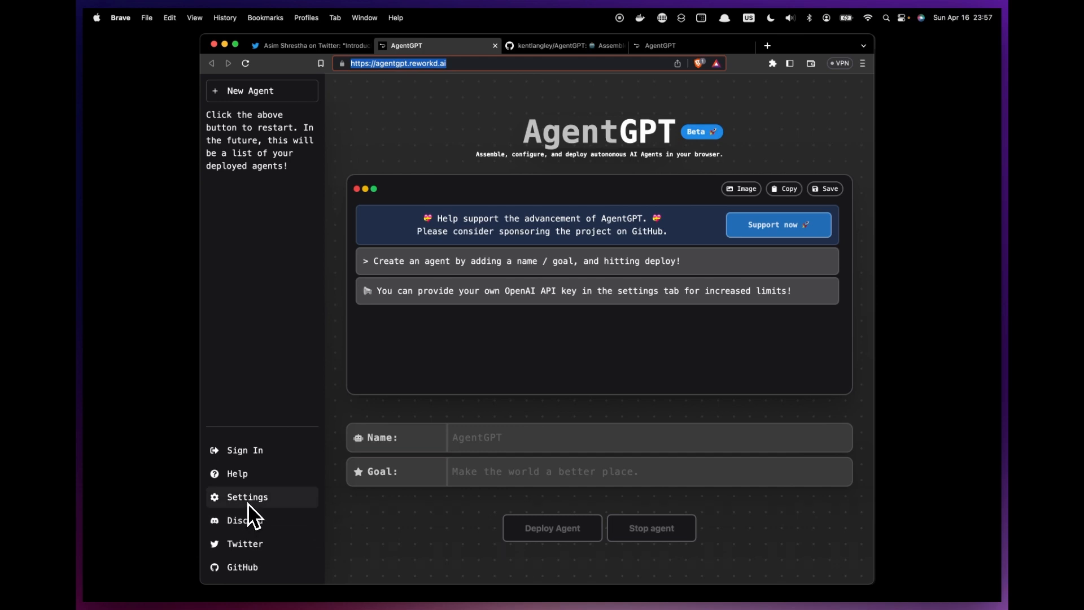
pyautogui.moveTo(422, 573)
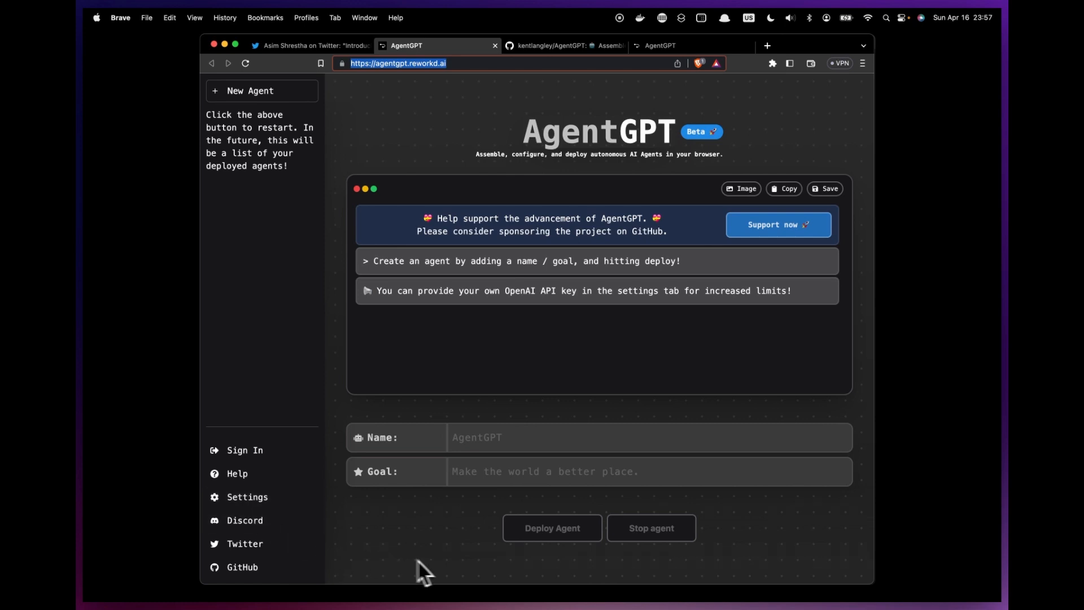
pyautogui.moveTo(536, 159)
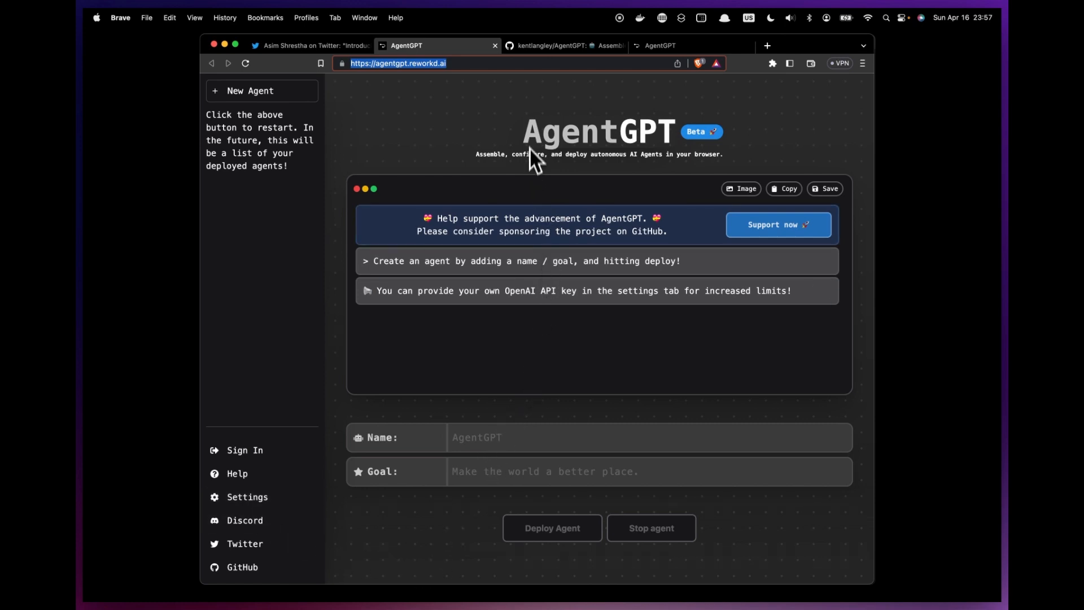
# - Scroll the kentlangley/AgentGPT README to Getting Started and the './setup.sh --docker' command
pyautogui.click(563, 46)
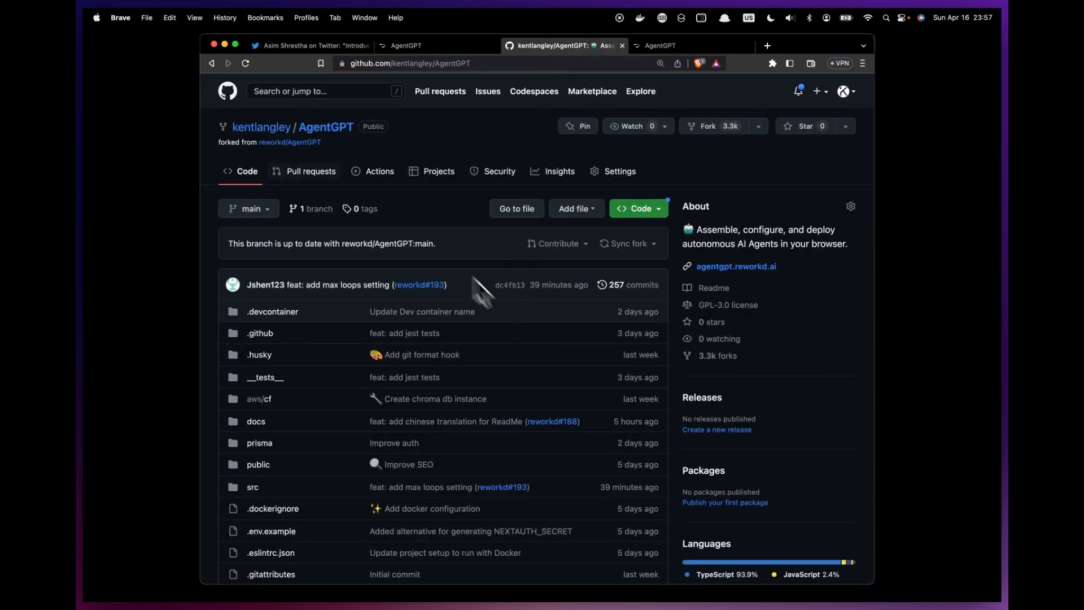
pyautogui.moveTo(289, 141)
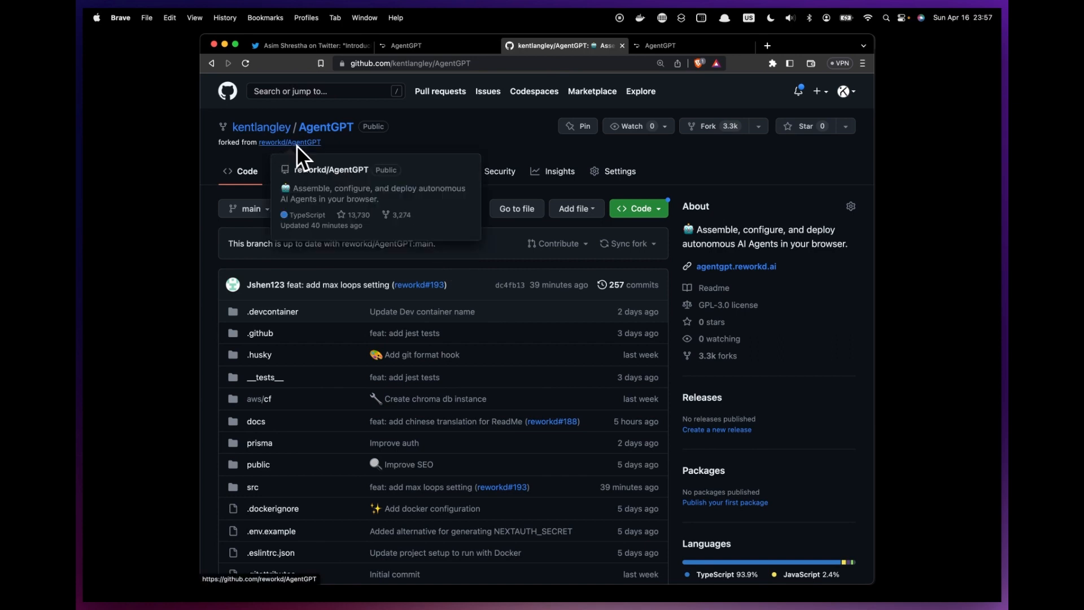
pyautogui.moveTo(346, 145)
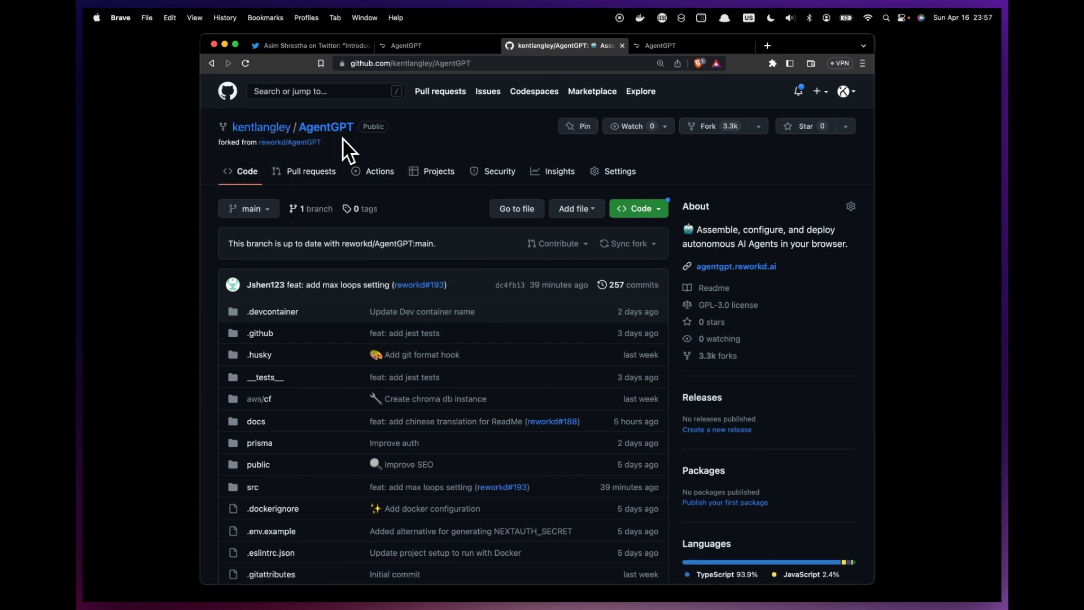
pyautogui.moveTo(384, 194)
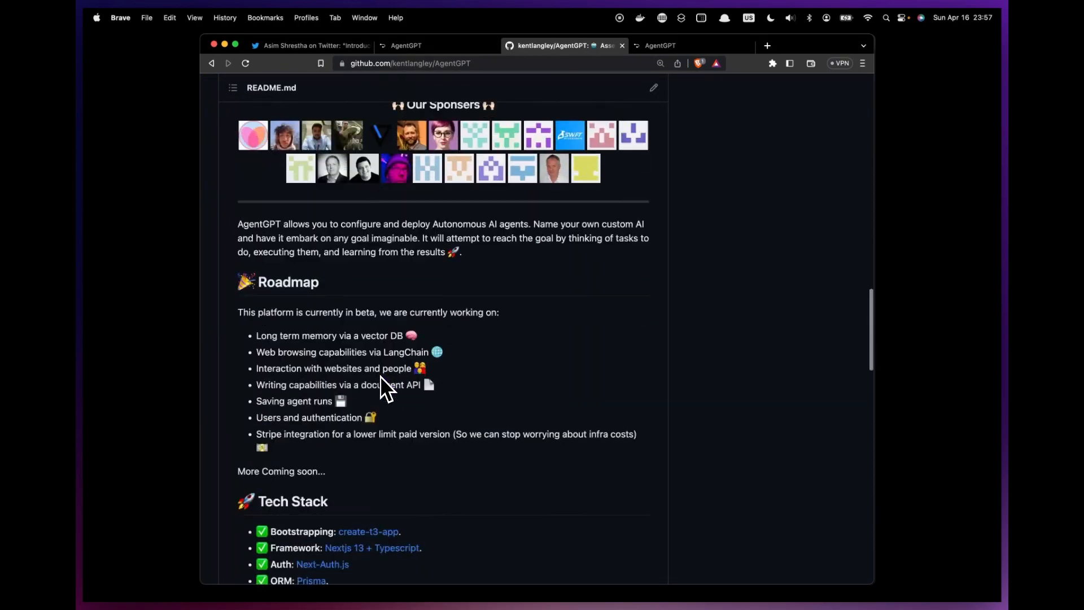
pyautogui.scroll(-3)
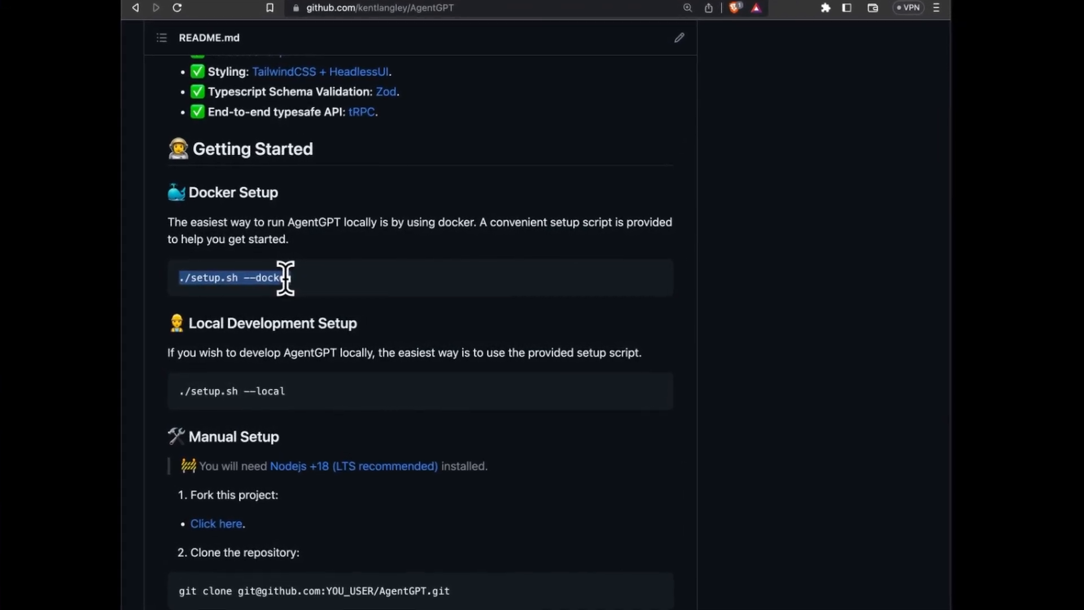
# - On the local AgentGPT page, name the agent 'Frisbee Gold Finder'
pyautogui.click(659, 46)
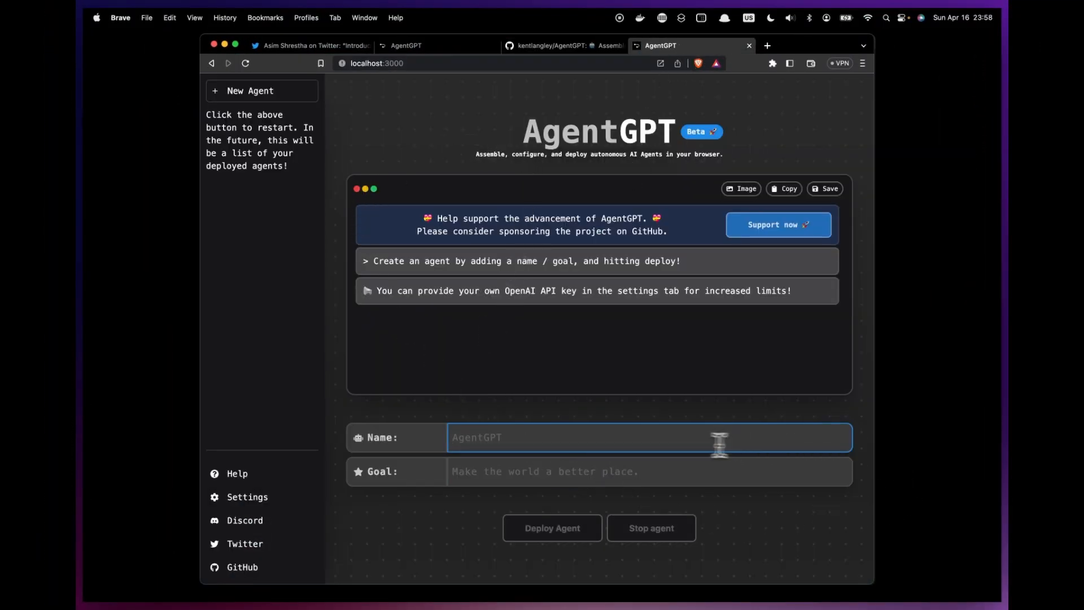
pyautogui.moveTo(680, 444)
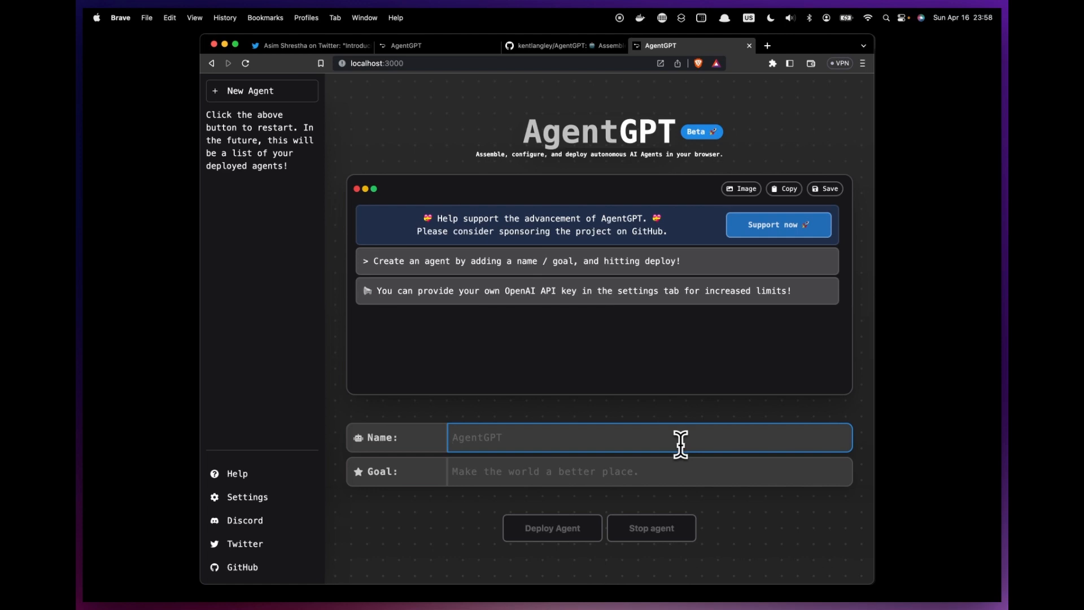
pyautogui.write('Frisbee Gold F')
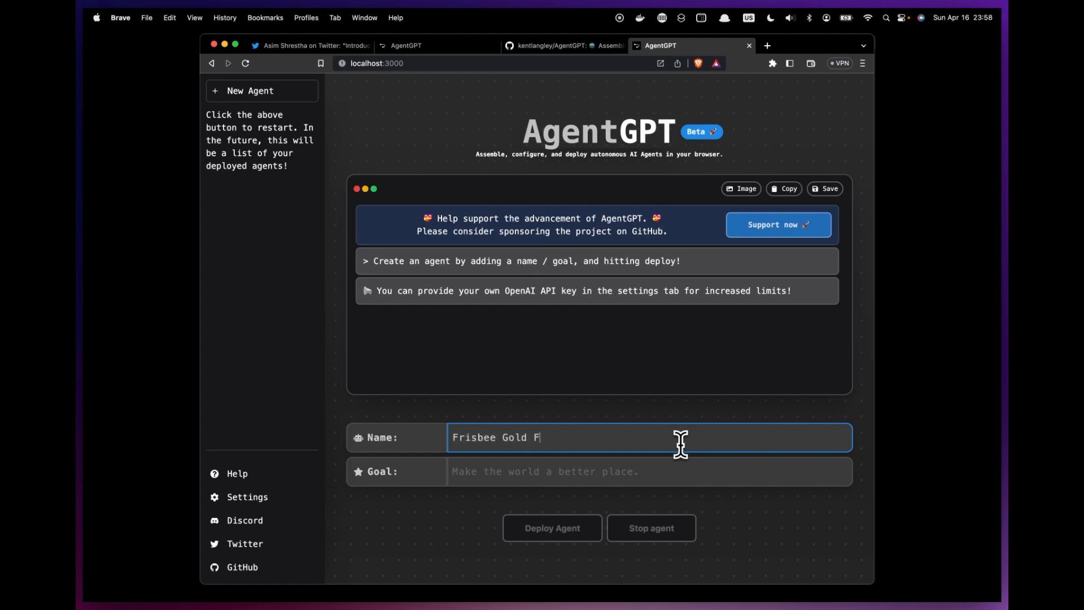
pyautogui.press('Backspace')
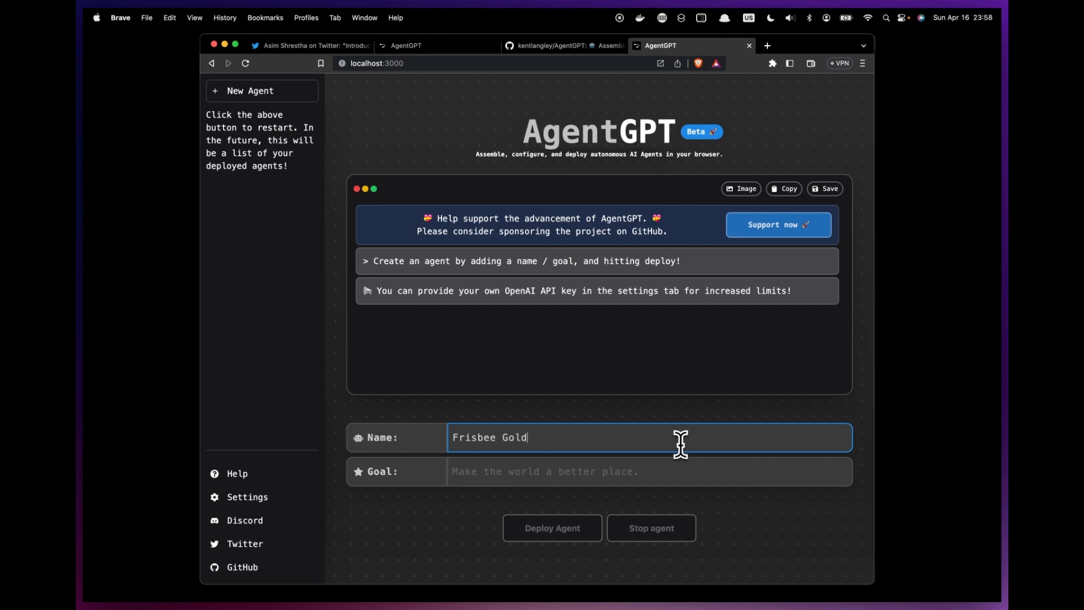
pyautogui.write('Finder')
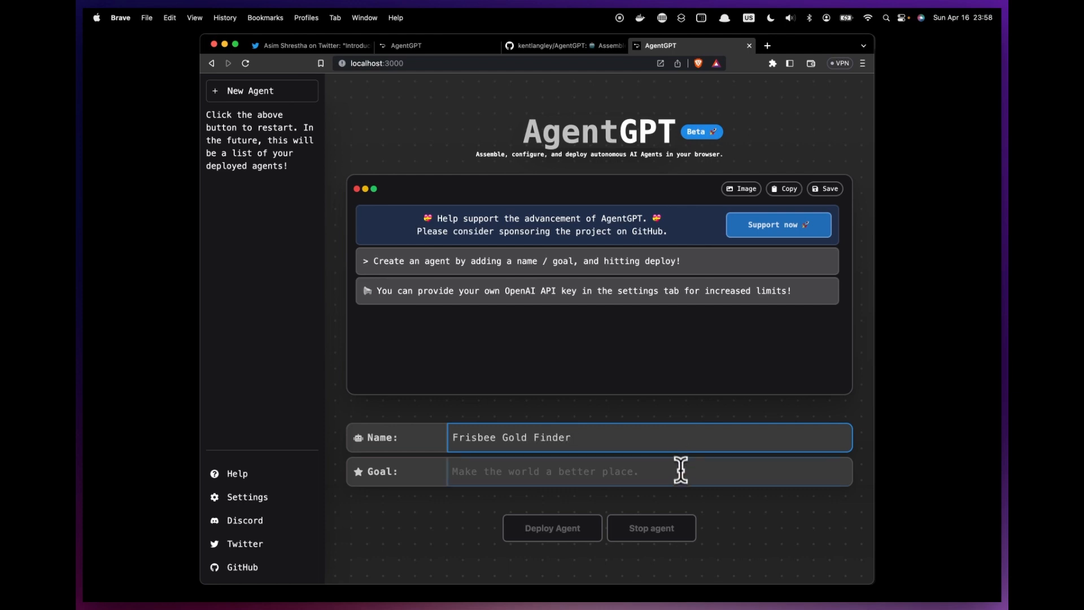
# - Enter the goal 'Find me the best and highest rated frisbee golf courses in or near Louisville, KY'
pyautogui.write('Find me the b')
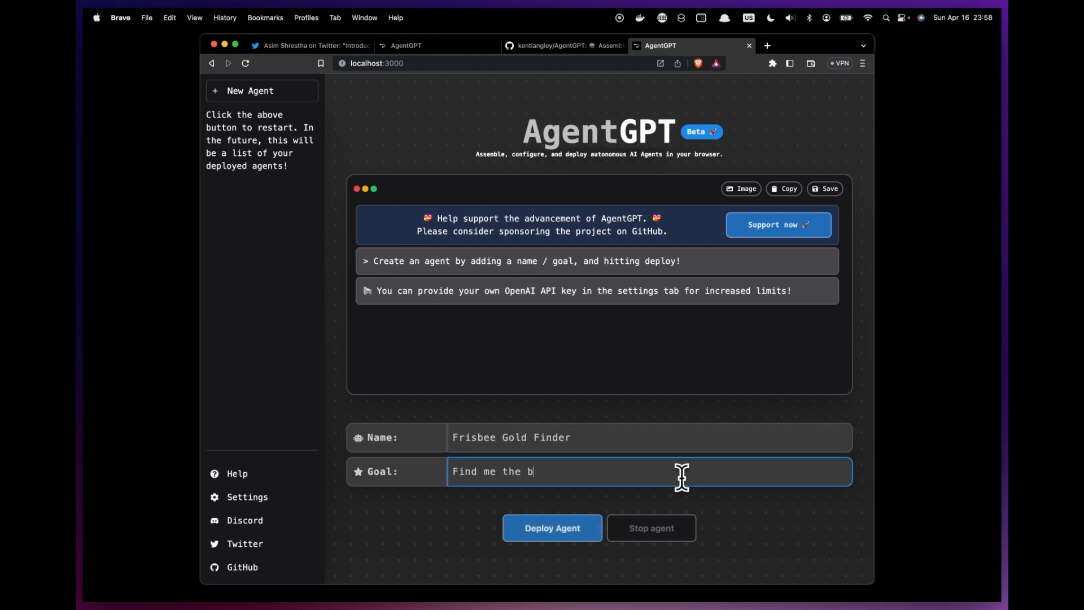
pyautogui.write('est and high')
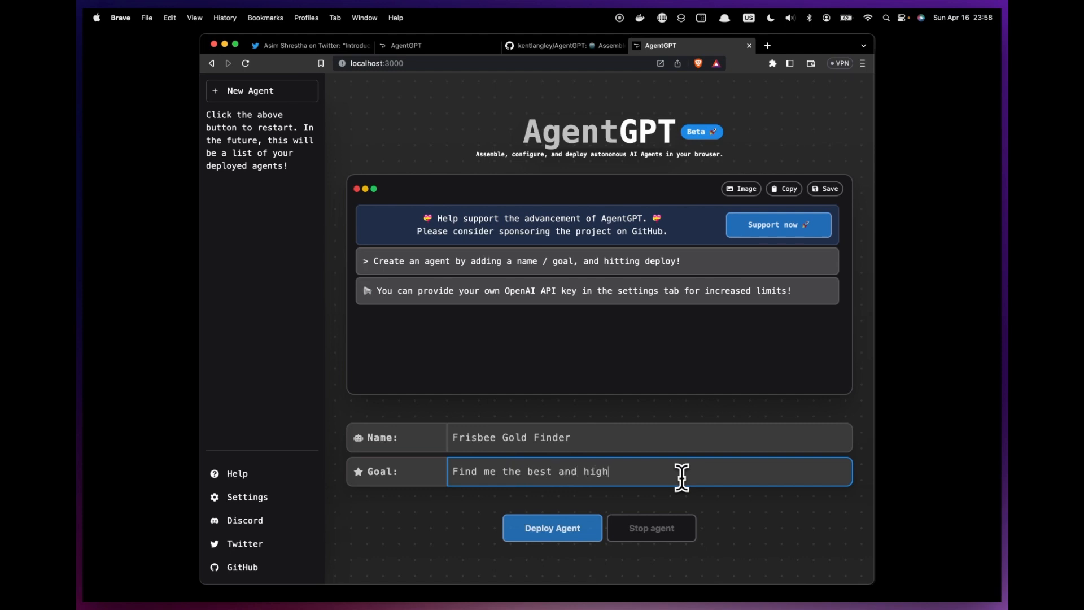
pyautogui.write('est rated f')
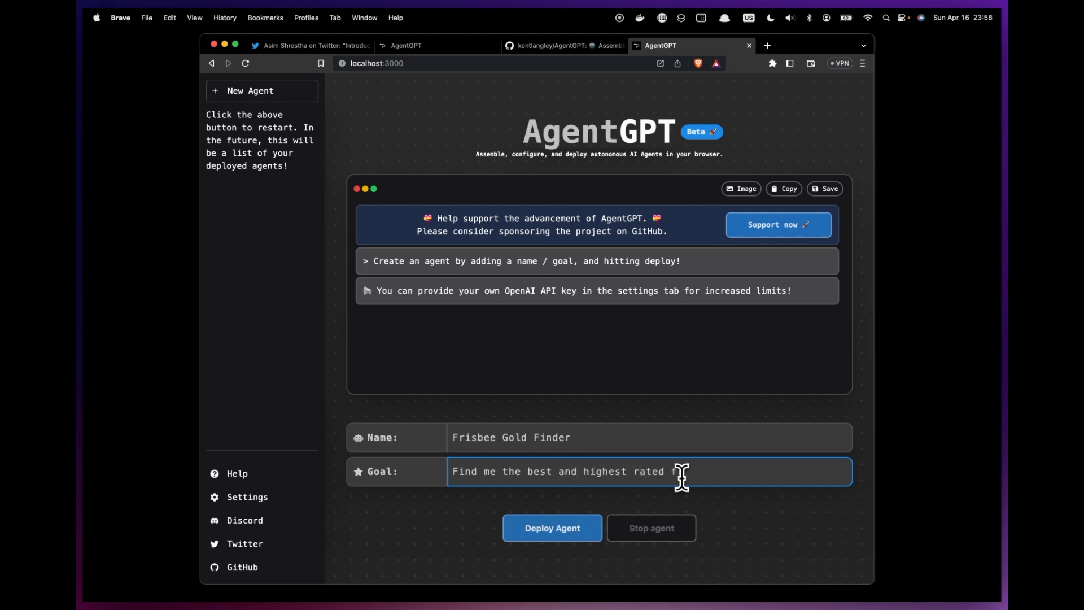
pyautogui.write('risbee')
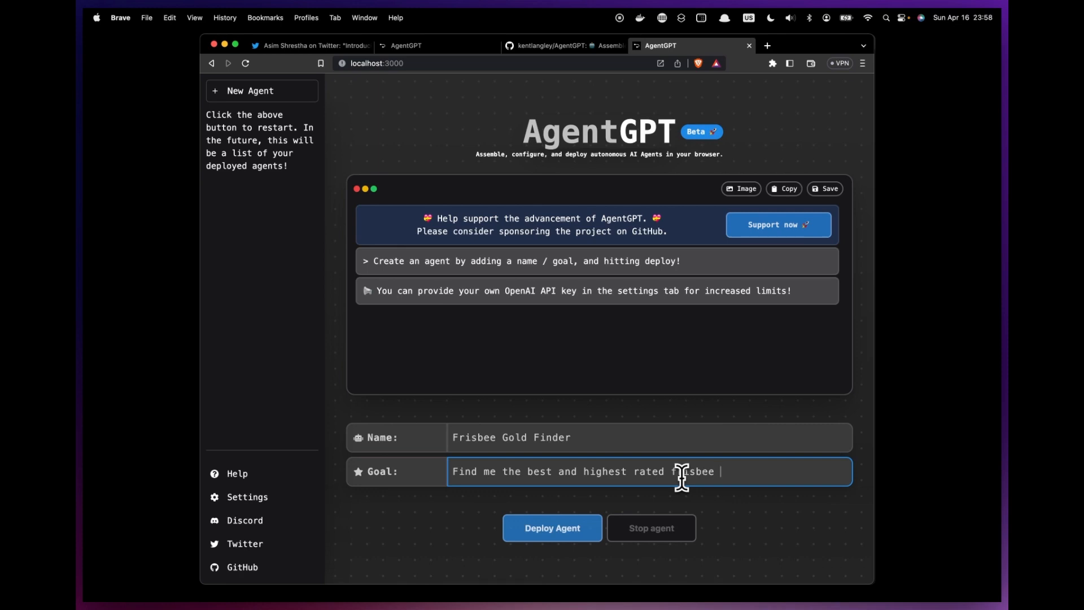
pyautogui.write('golf')
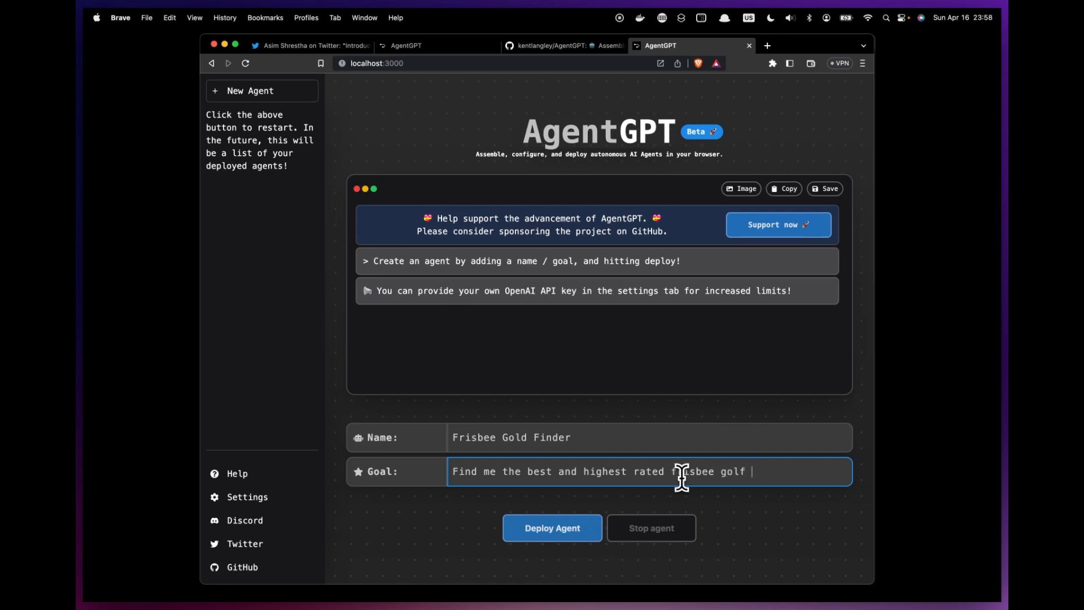
pyautogui.write('golf')
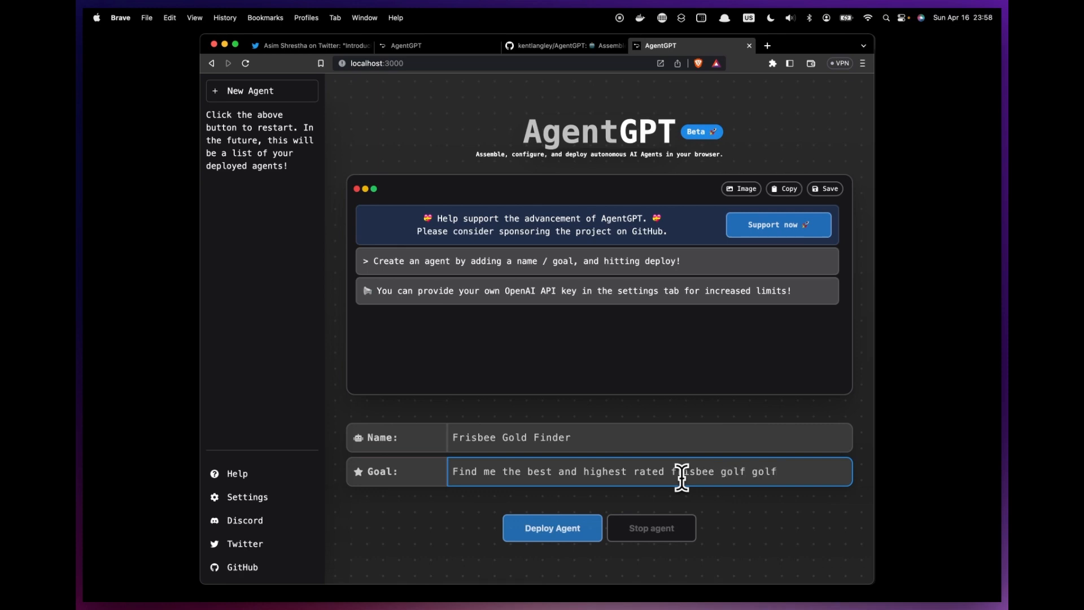
pyautogui.write('courses')
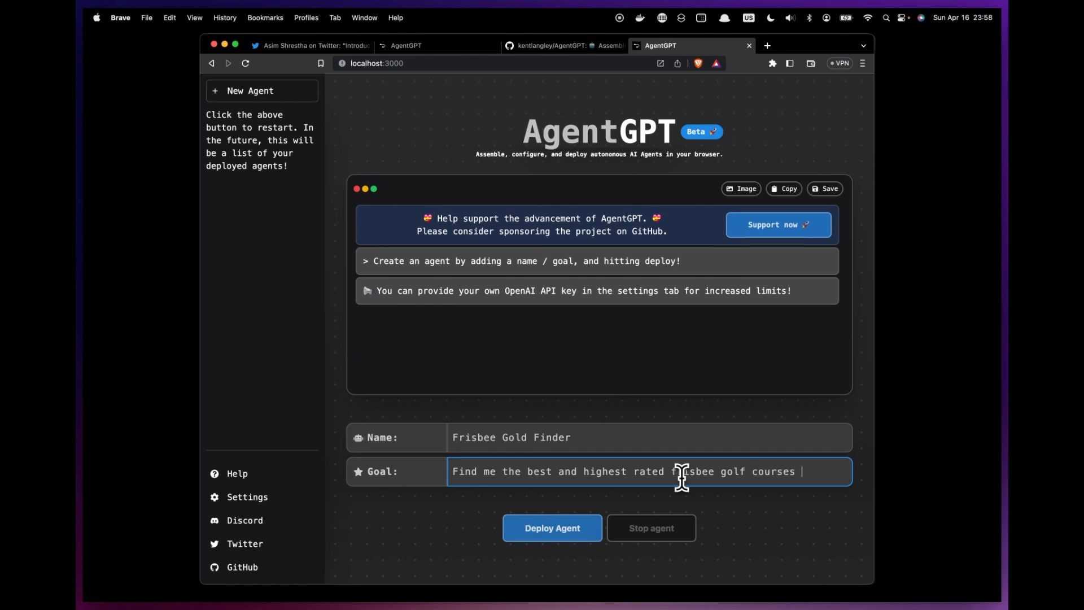
pyautogui.write('in our near Louisville, KY.')
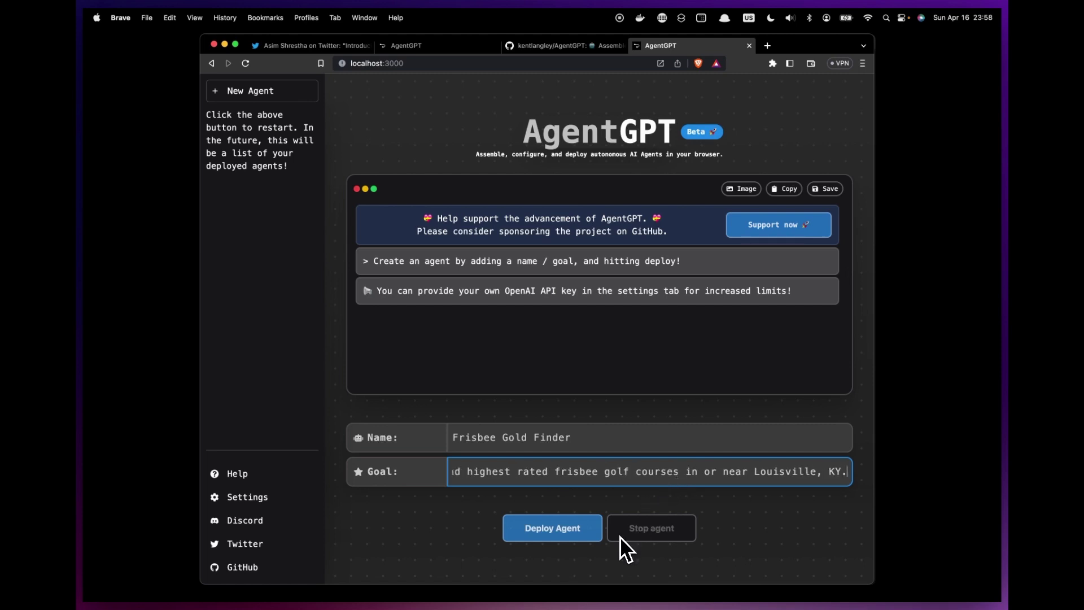
pyautogui.moveTo(623, 546)
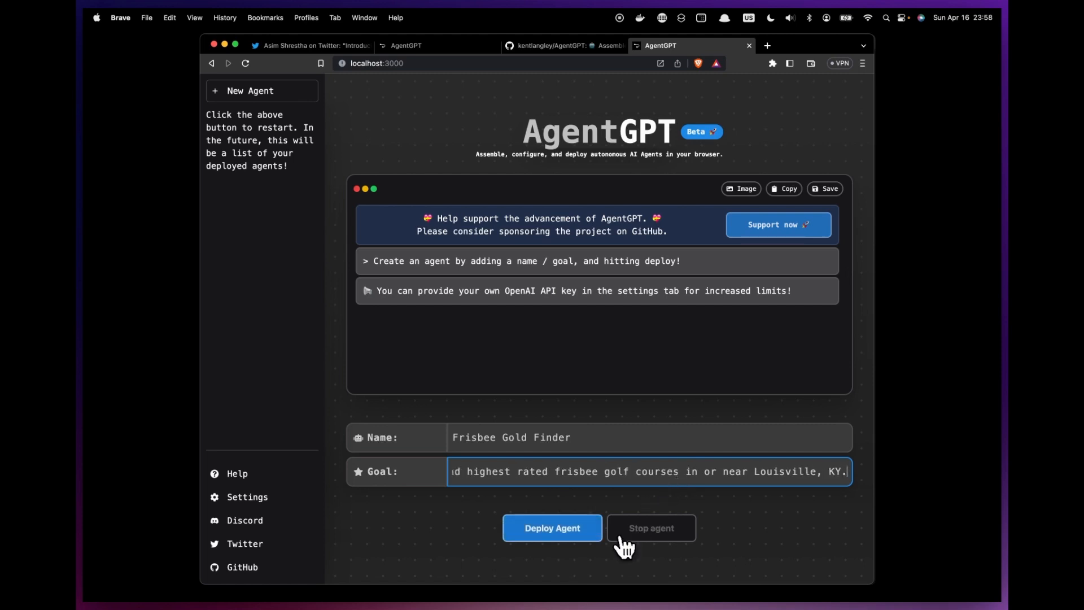
# - Deploy the Frisbee Gold Finder agent so it begins planning tasks
pyautogui.click(551, 527)
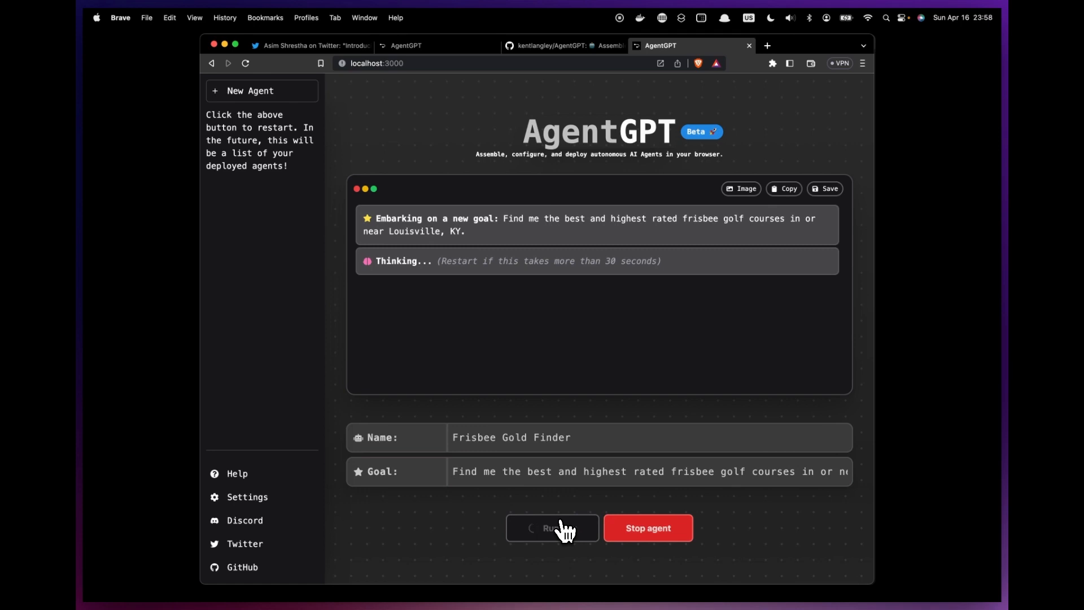
pyautogui.moveTo(587, 290)
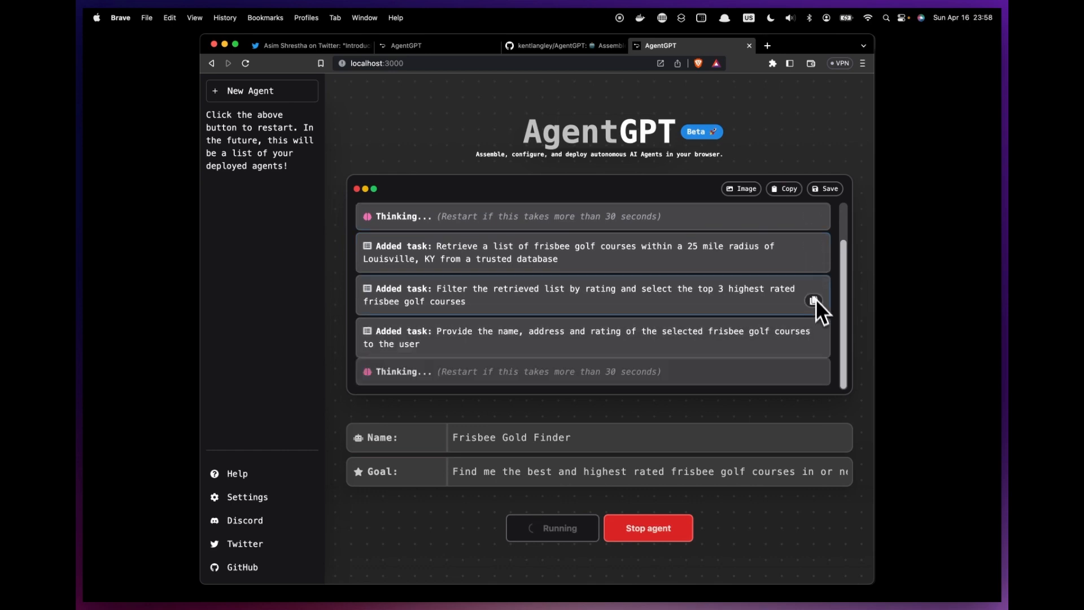
pyautogui.moveTo(809, 311)
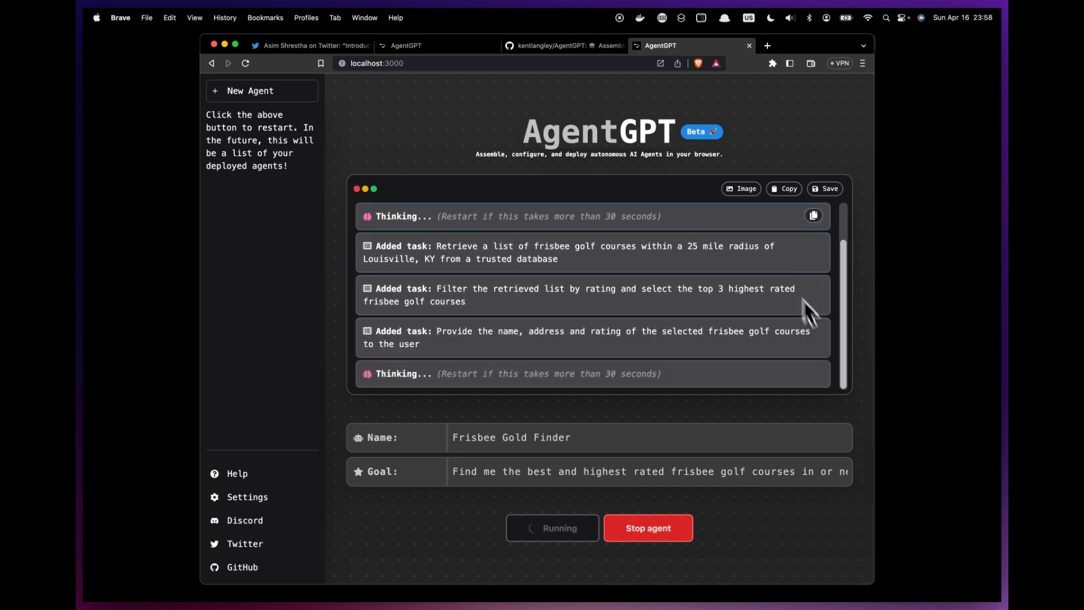
pyautogui.moveTo(829, 188)
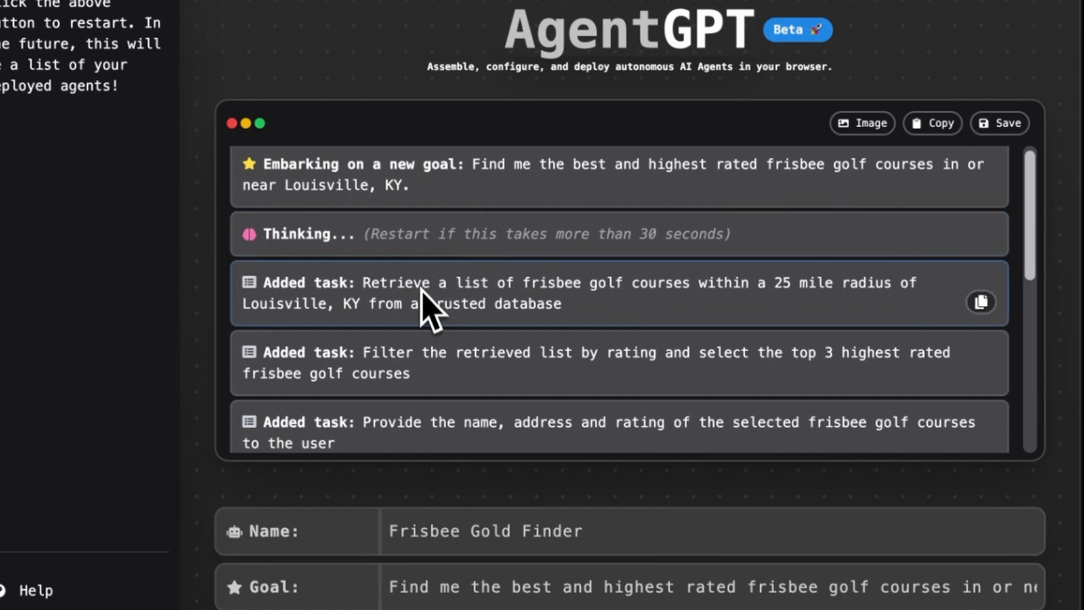
pyautogui.moveTo(622, 339)
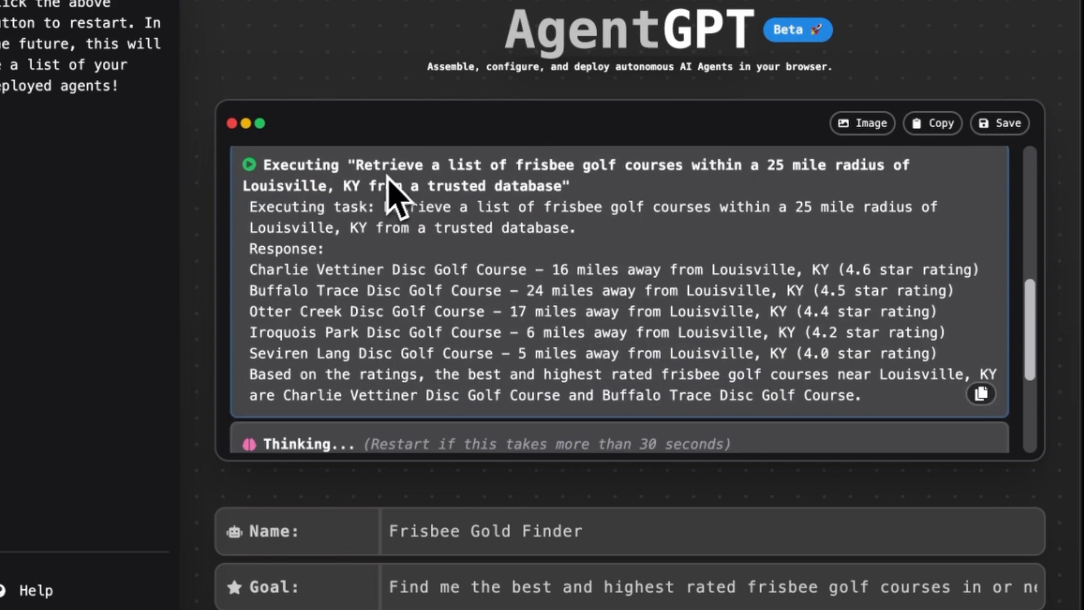
# - Scroll through the agent's output as it picks Charlie Vettiner, Seviren Lang and Otter Creek
pyautogui.scroll(-3)
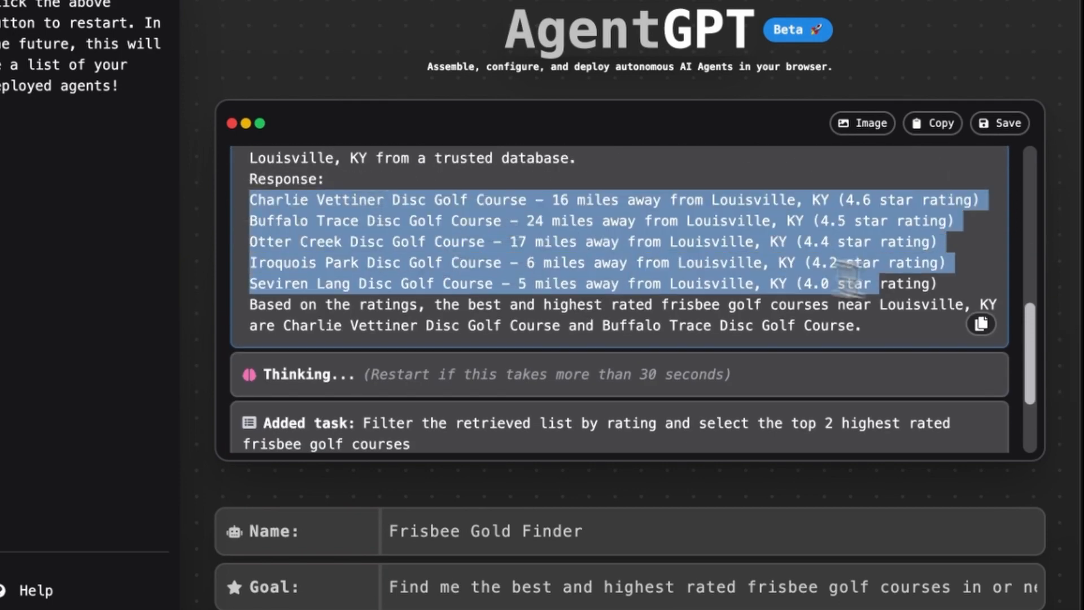
pyautogui.click(980, 324)
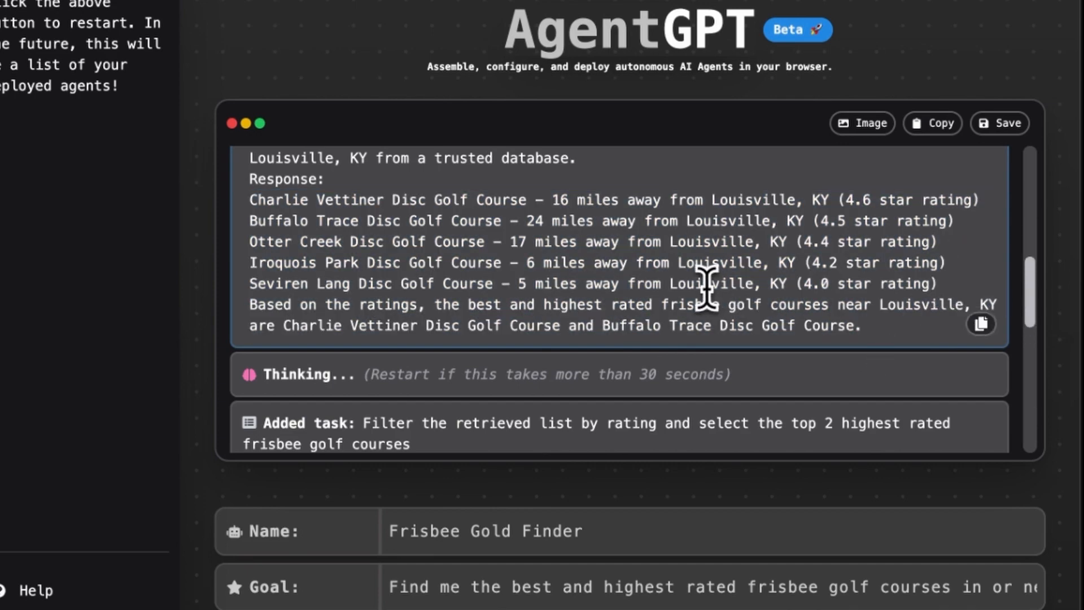
pyautogui.scroll(-3)
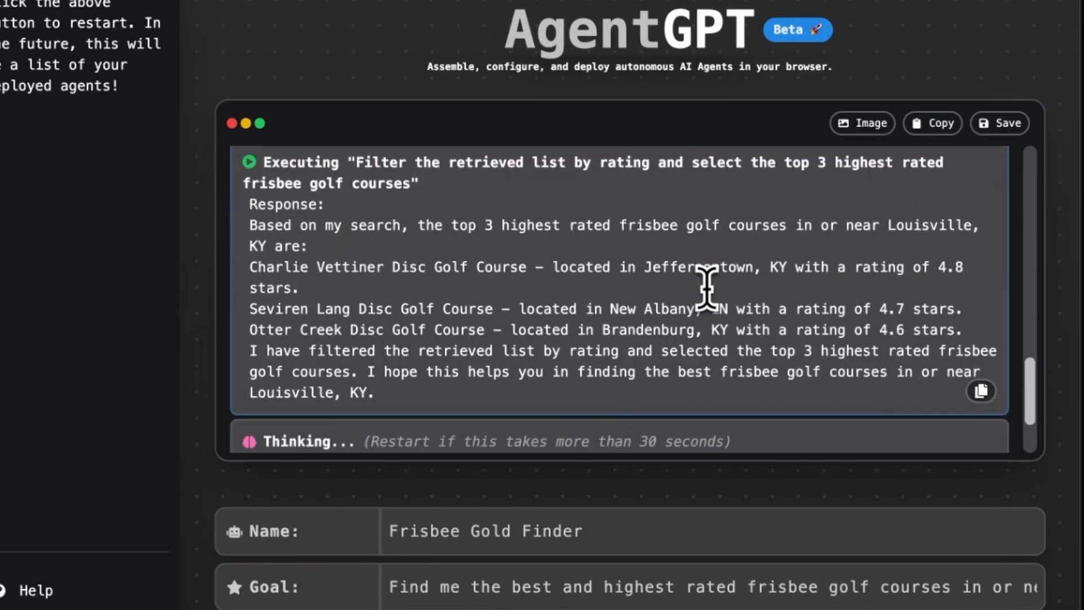
pyautogui.moveTo(522, 253)
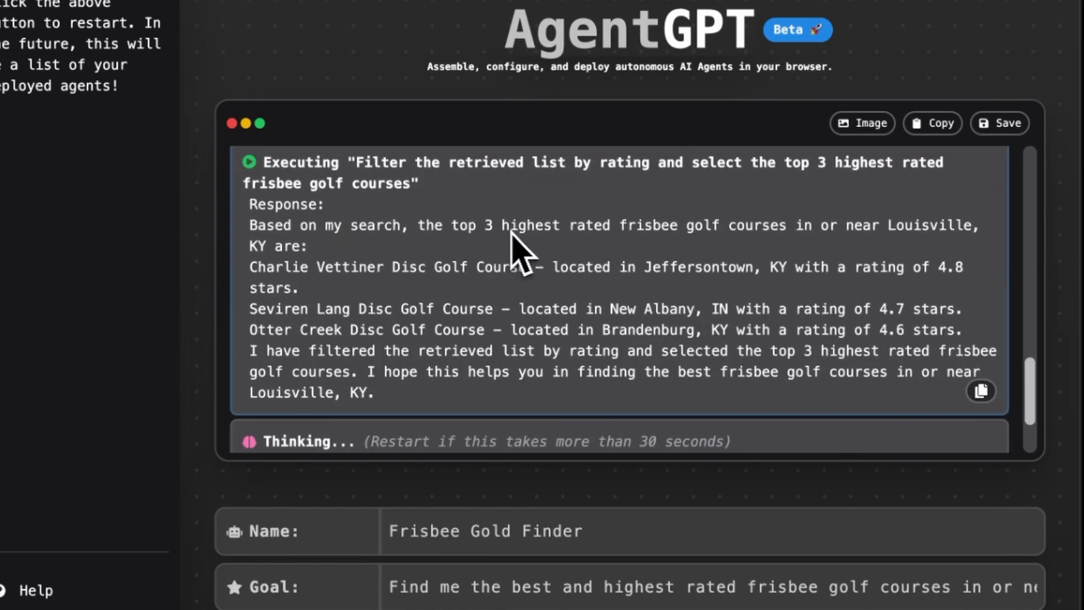
pyautogui.moveTo(302, 358)
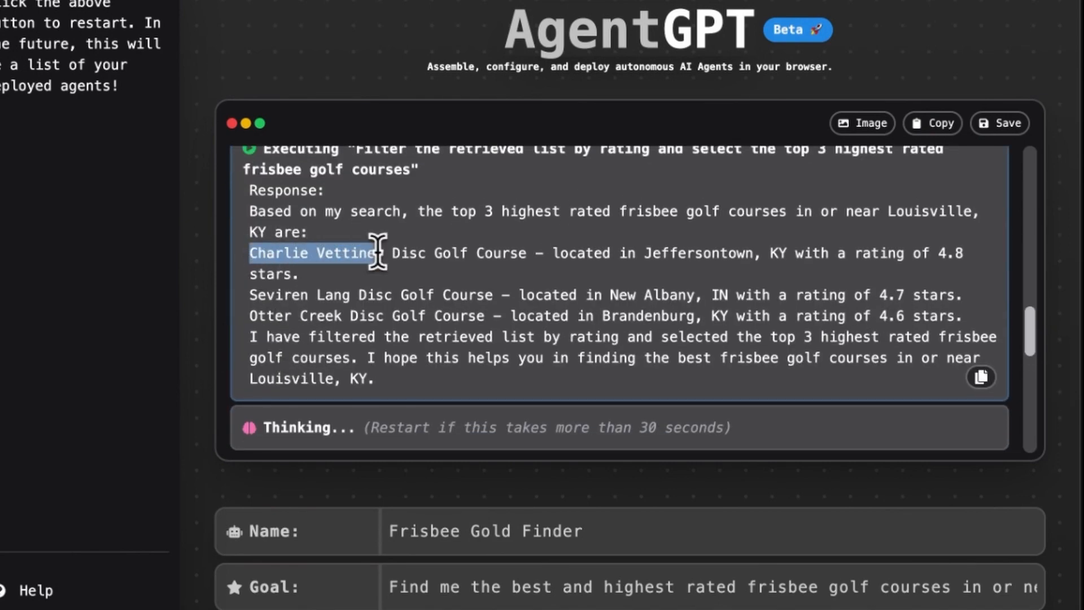
pyautogui.click(980, 377)
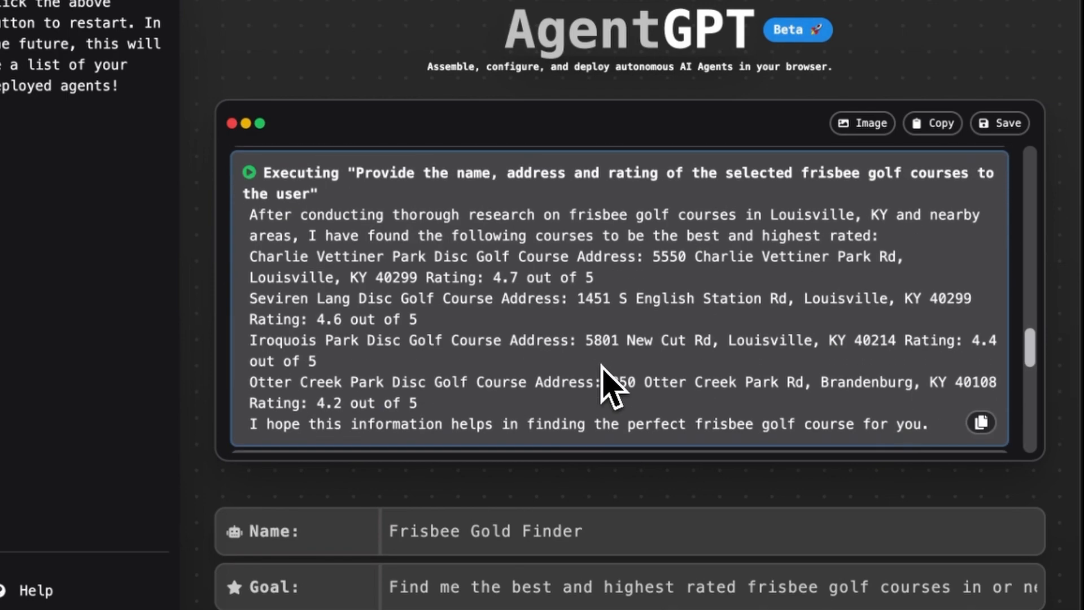
pyautogui.moveTo(509, 207)
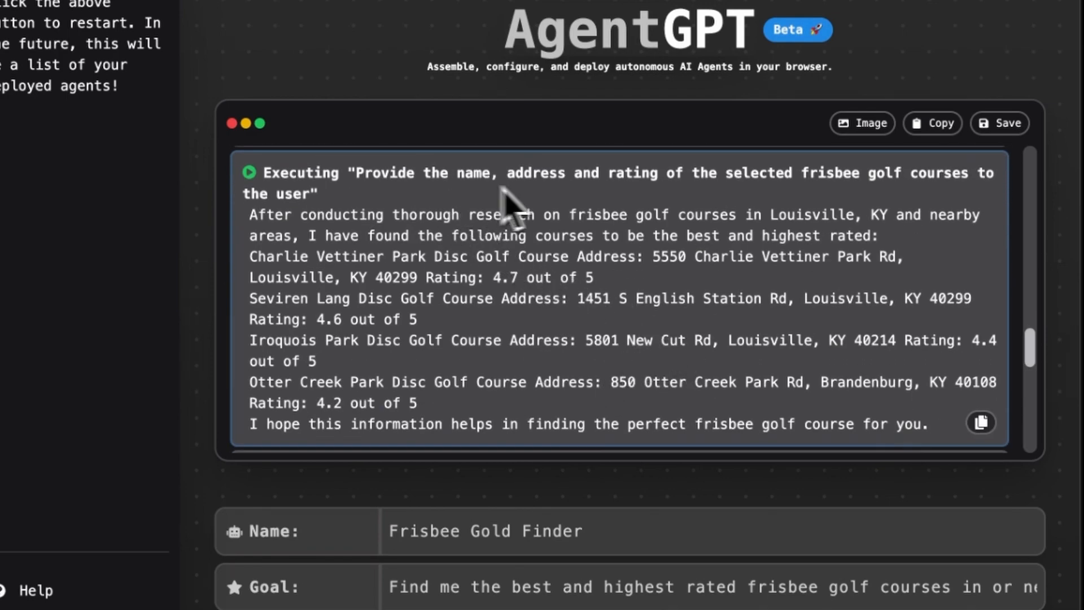
pyautogui.moveTo(547, 207)
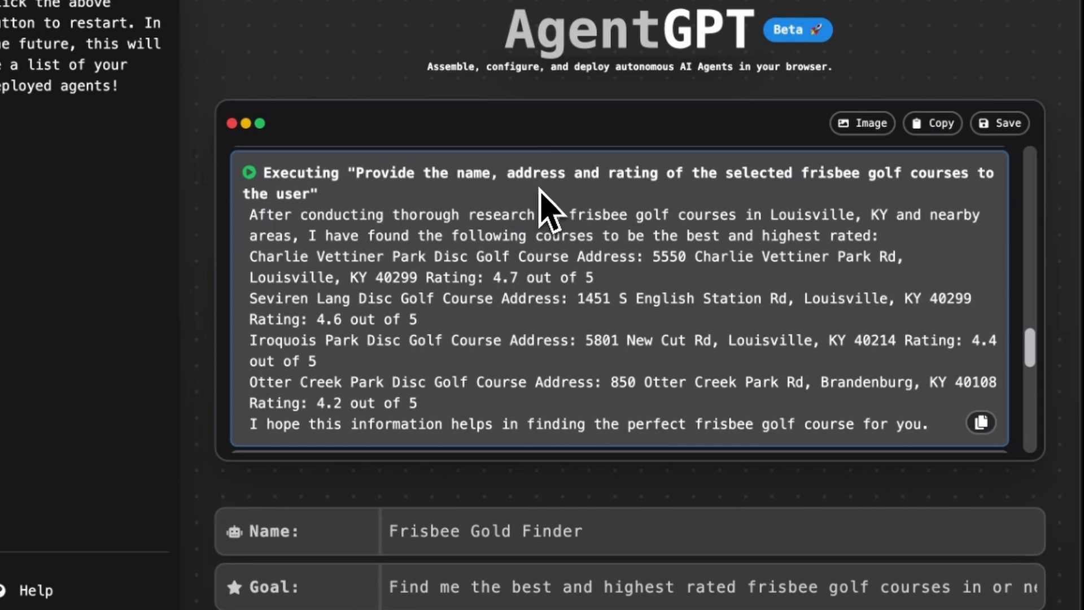
pyautogui.moveTo(543, 221)
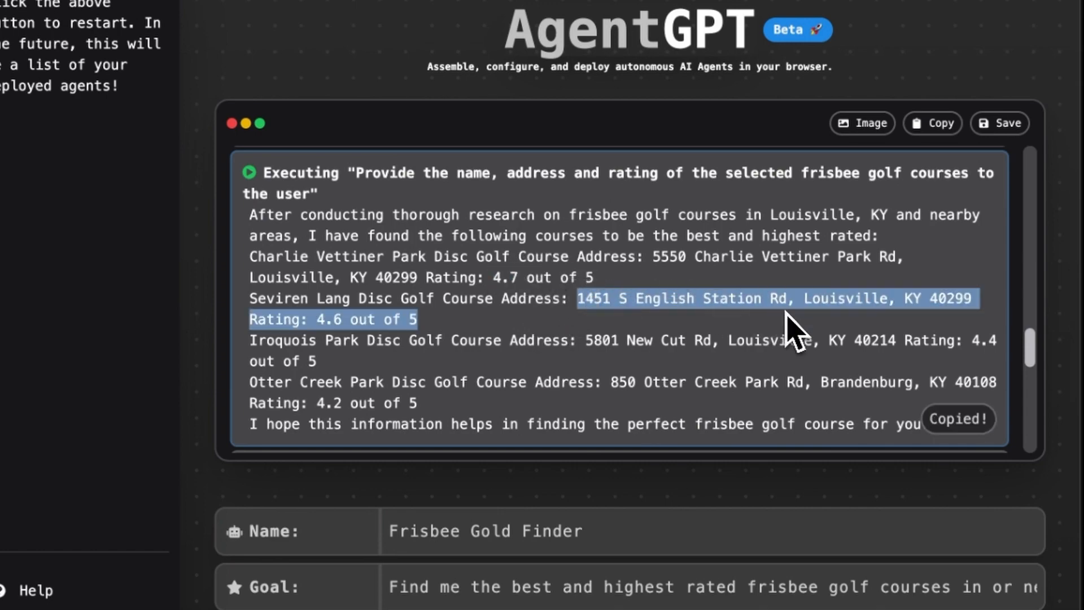
# - Scroll down to read the returned course names, street addresses and ratings
pyautogui.scroll(-3)
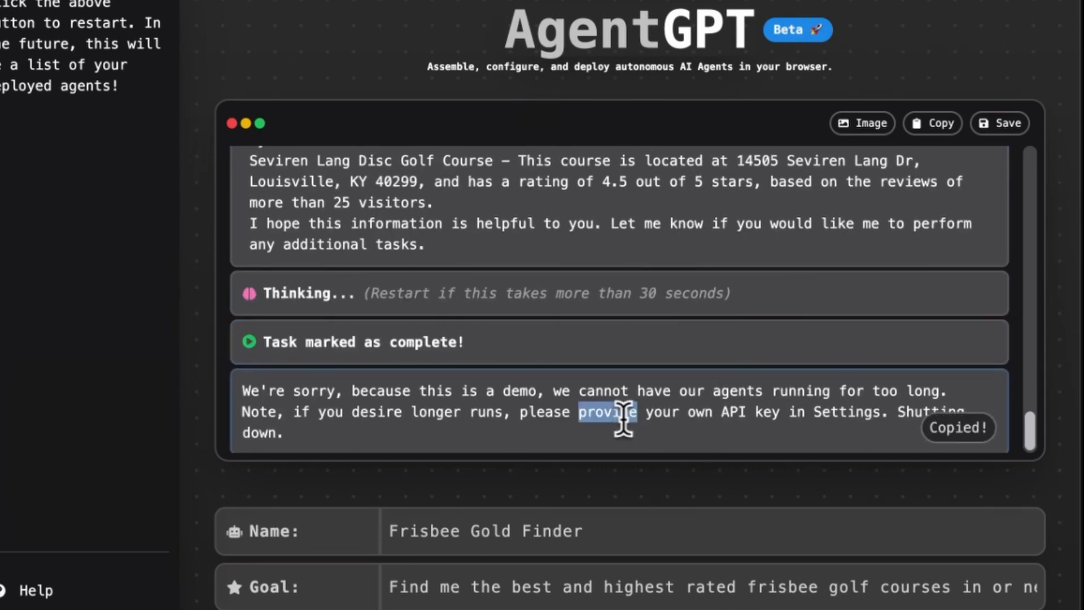
# - Select the demo shutdown notice that follows 'Task marked as complete!'
pyautogui.tripleClick(616, 412)
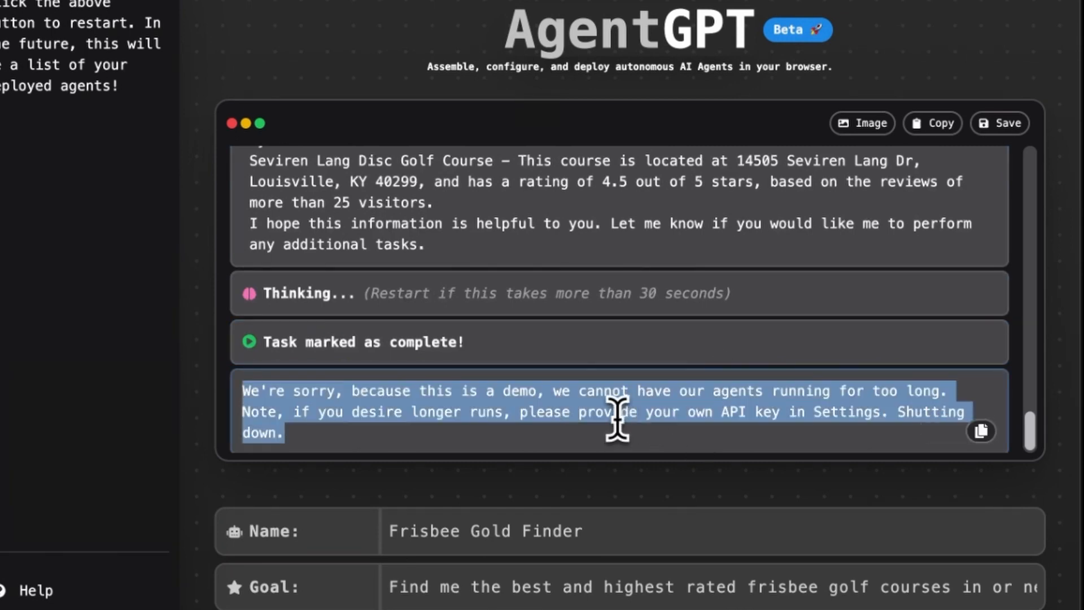
pyautogui.click(982, 430)
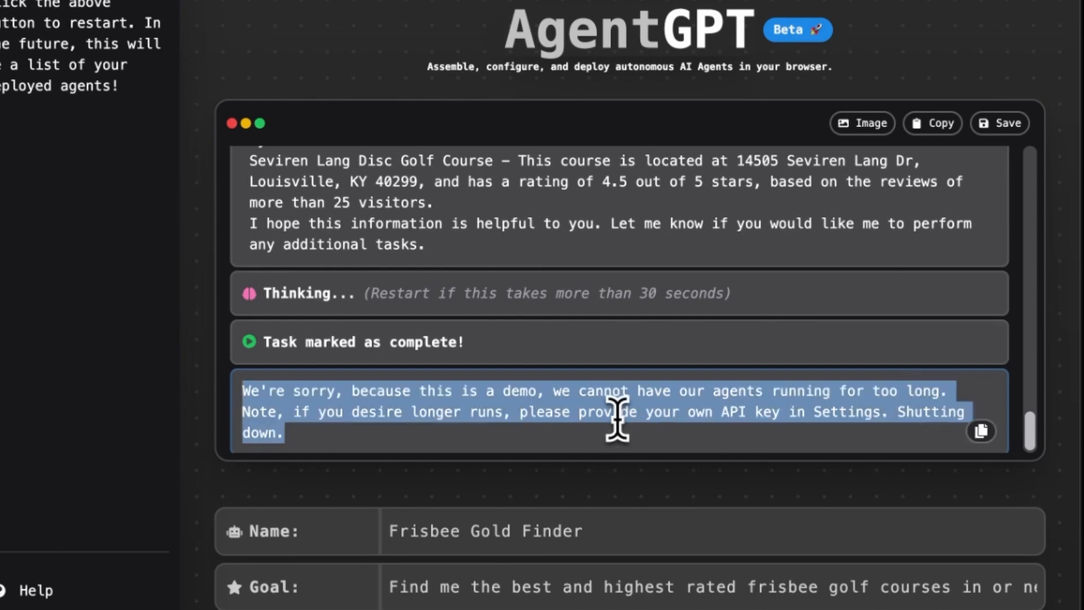
pyautogui.moveTo(699, 422)
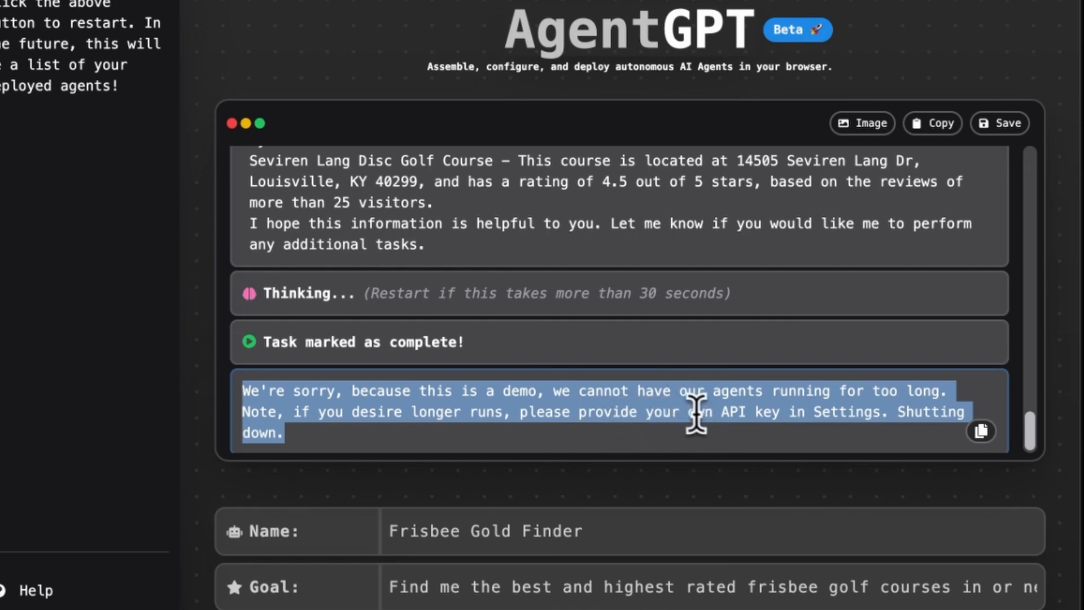
pyautogui.click(980, 431)
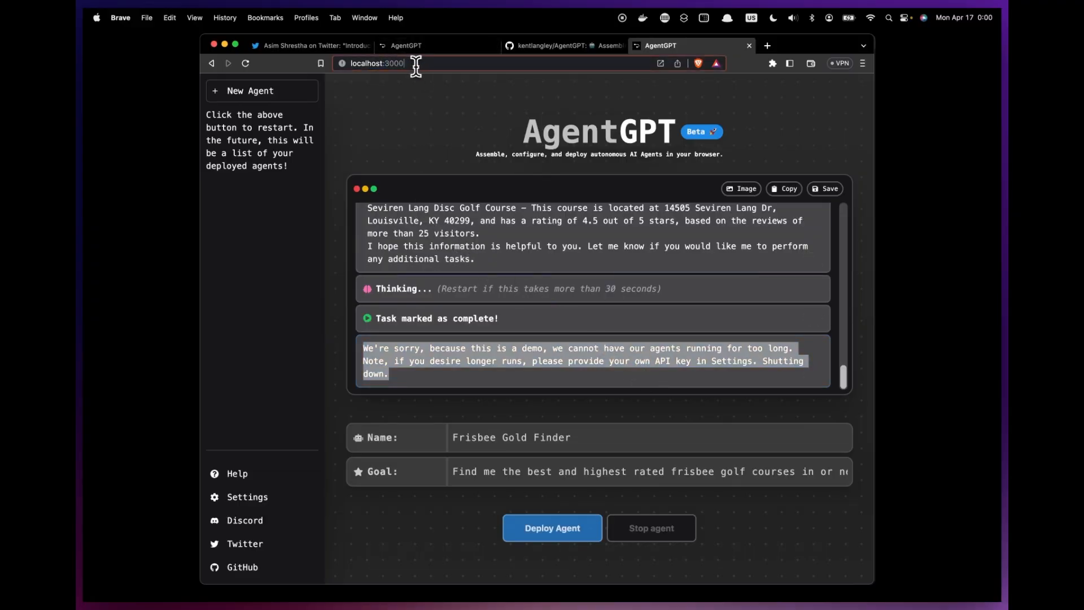
pyautogui.click(377, 63)
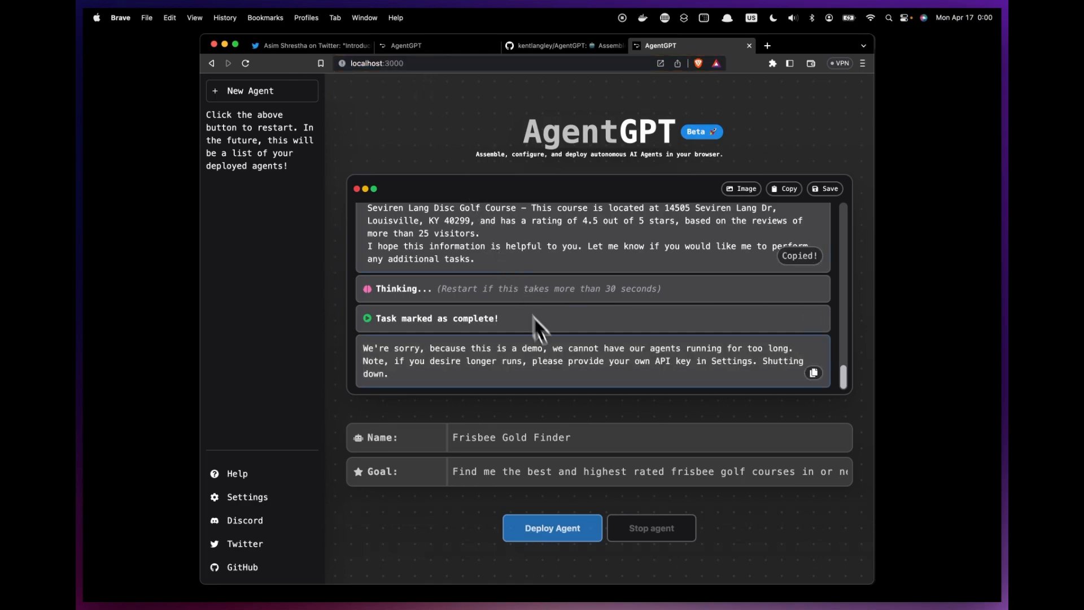
pyautogui.moveTo(557, 363)
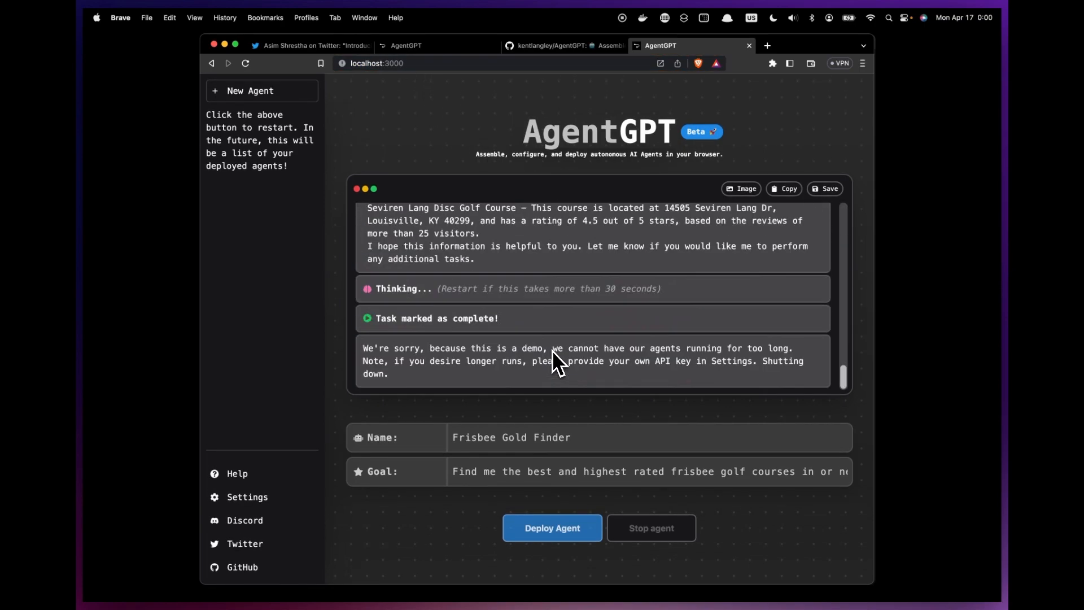
pyautogui.moveTo(558, 363)
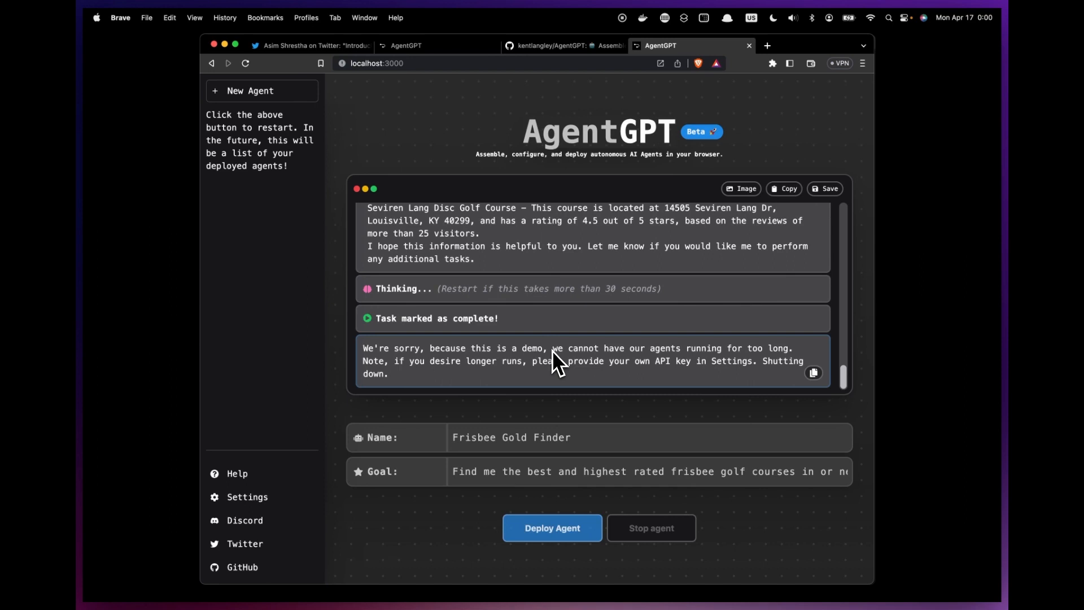
pyautogui.moveTo(552, 527)
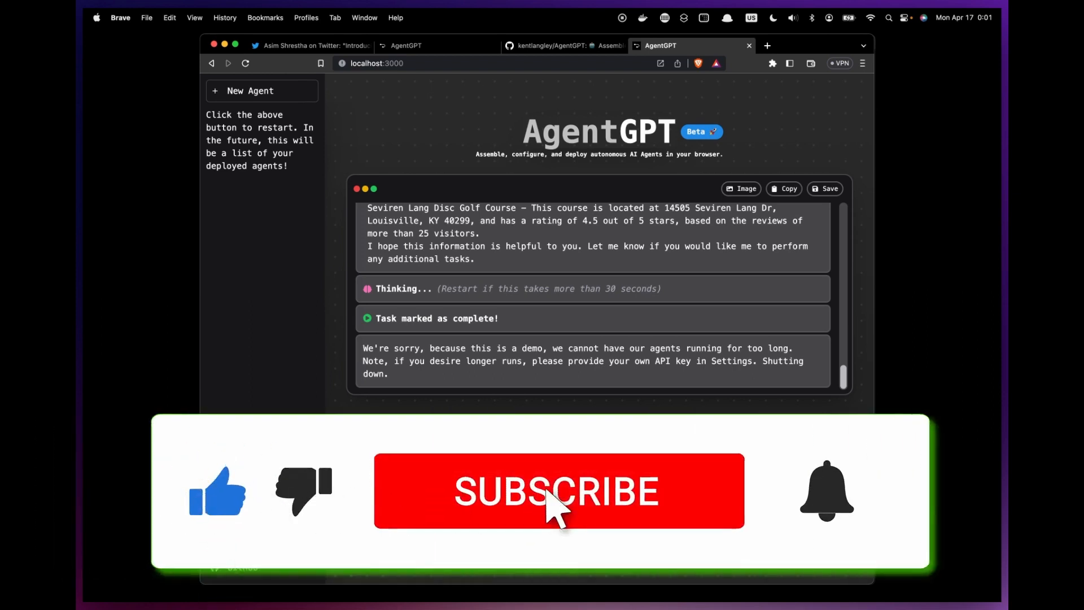
pyautogui.click(558, 491)
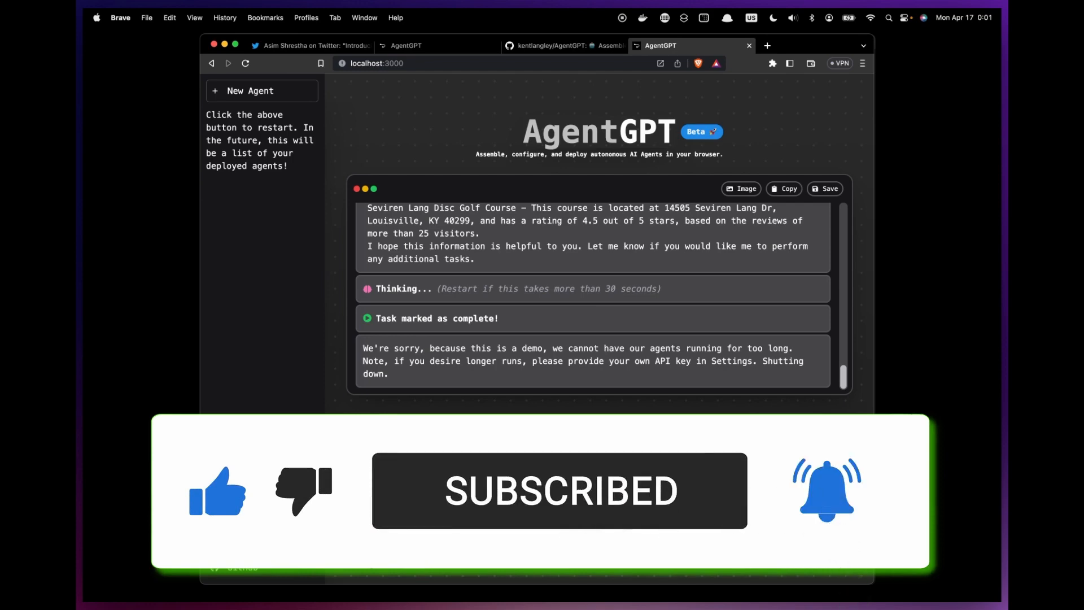